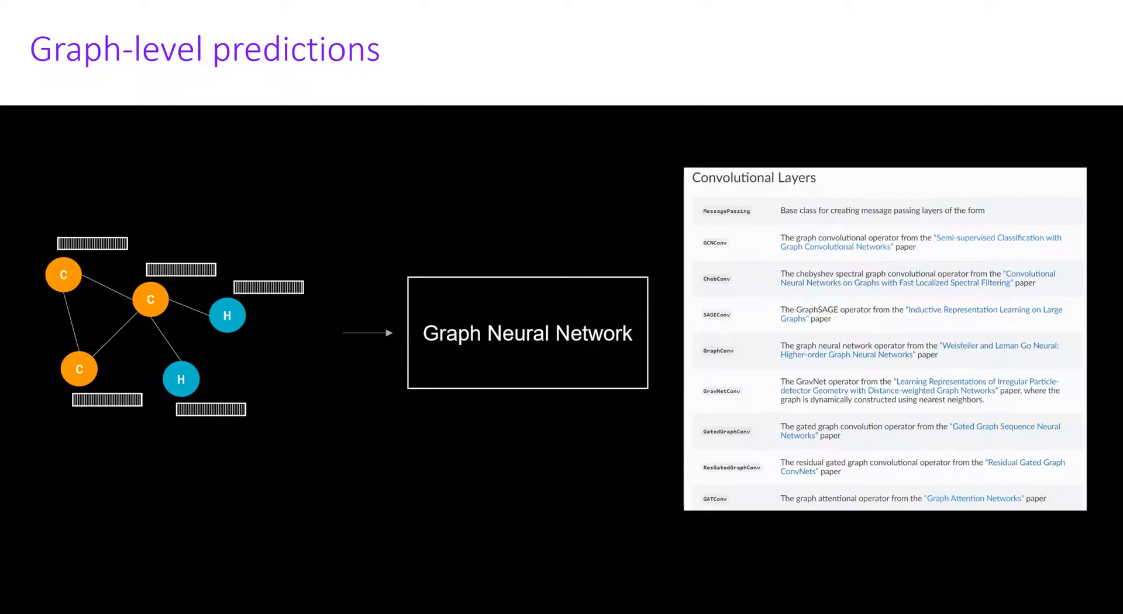
Follow the MolGraphConvFeaturizer link in the DeepChem docs, then switch to dataset_featurizer.py in VS Code.
key("right")
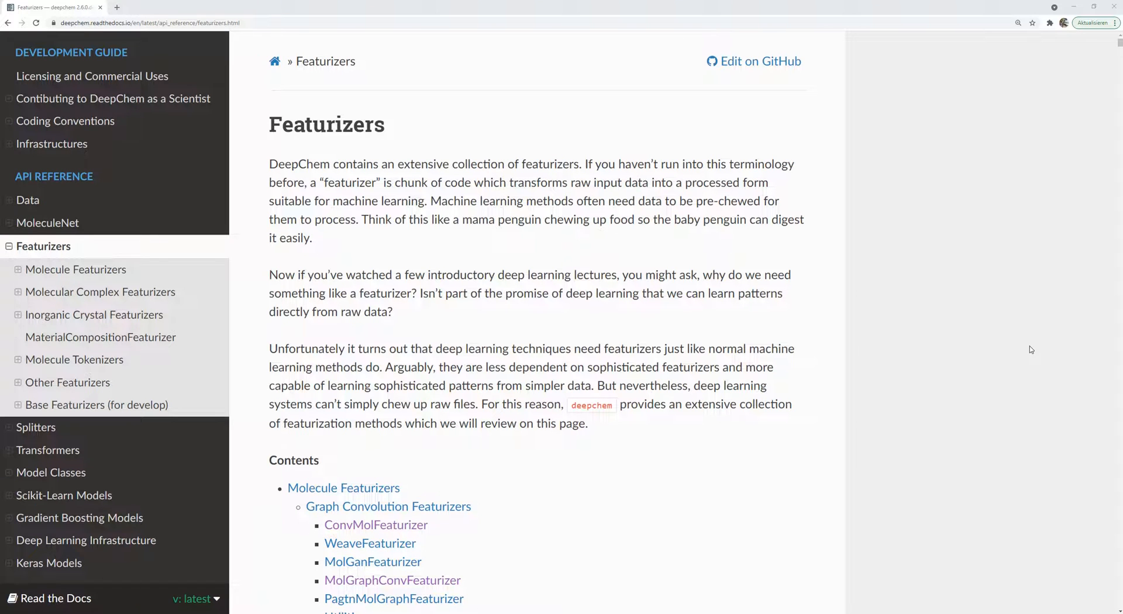
scroll("down", 3)
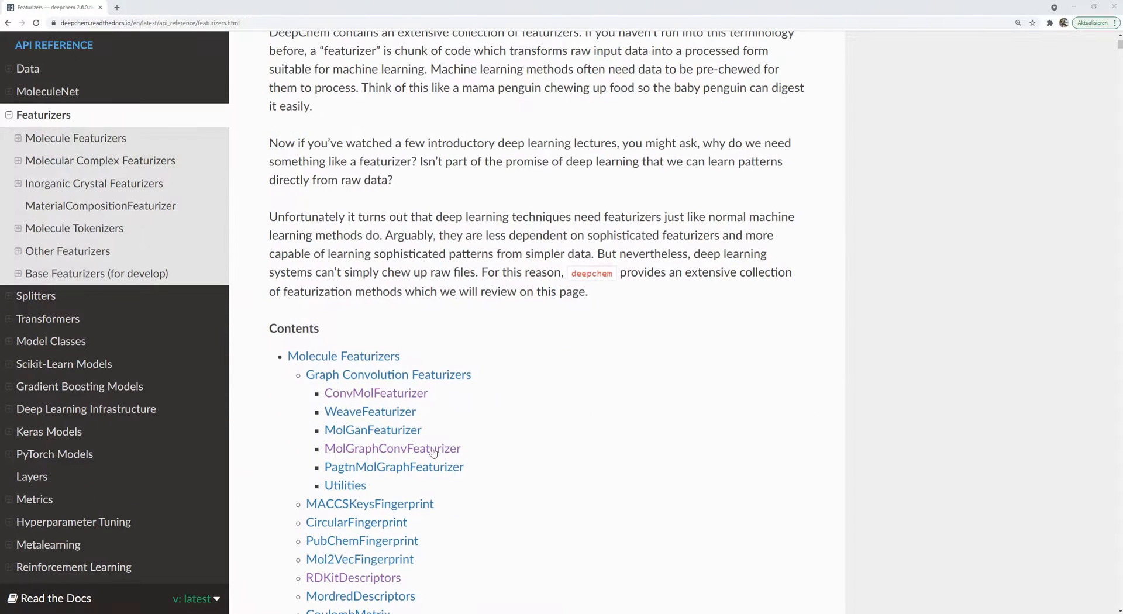
left_click(393, 448)
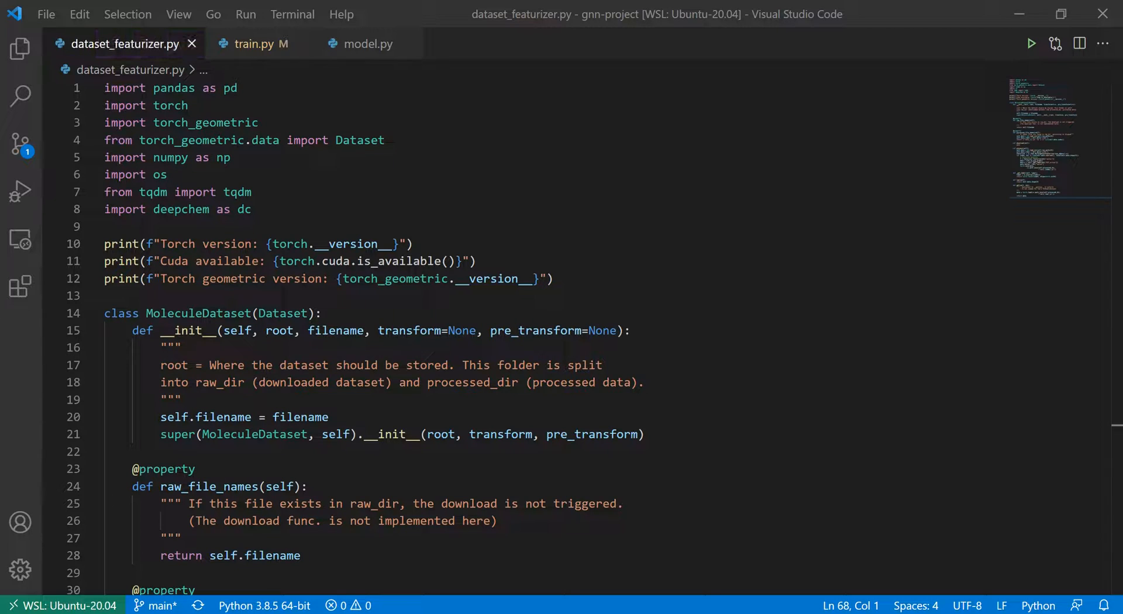
Walk through the process method and processed_file_names, then reveal the gnn-project file tree.
scroll("down", 3)
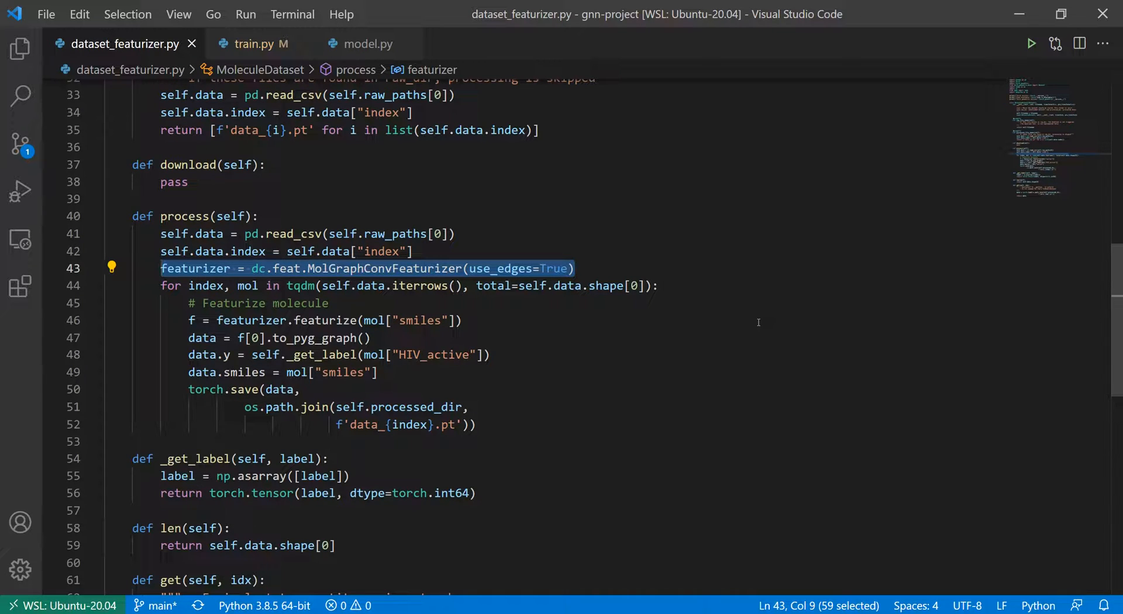
mouse_move(559, 374)
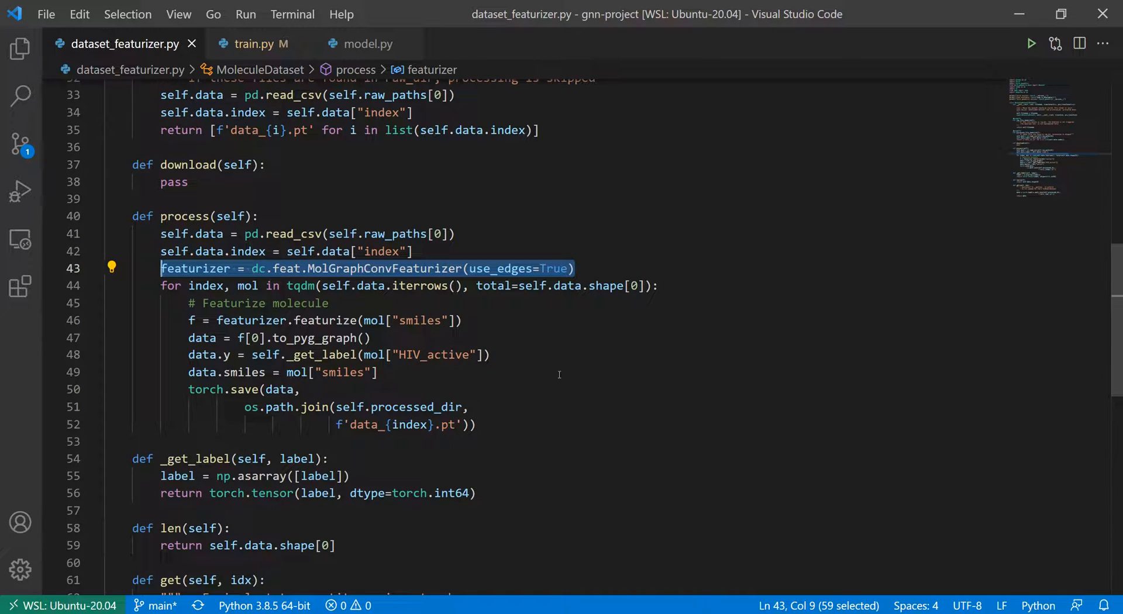
double_click(306, 338)
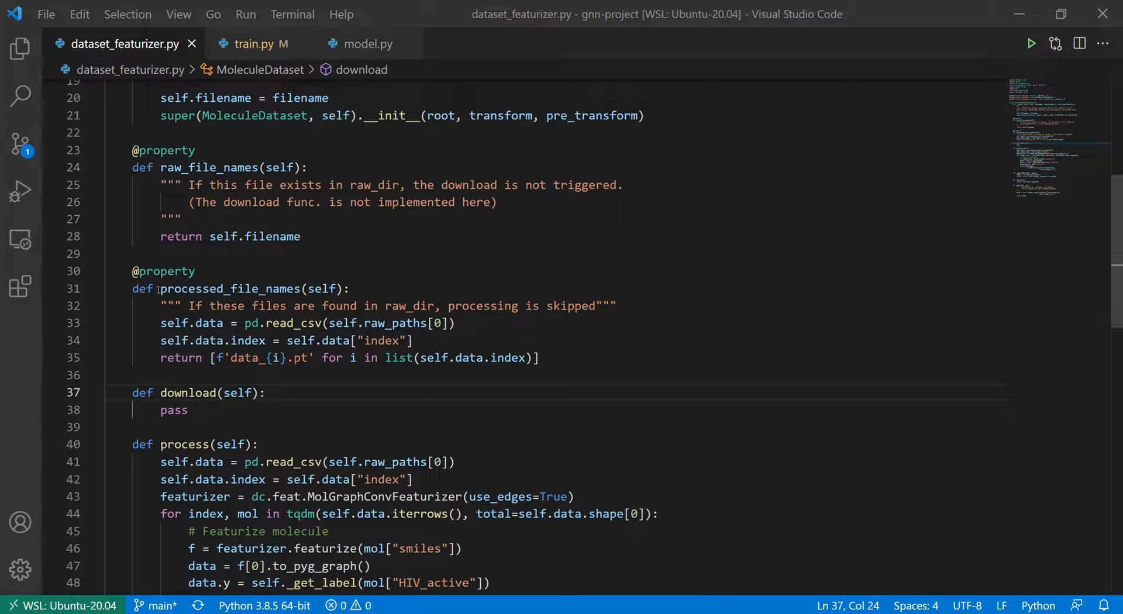
double_click(230, 289)
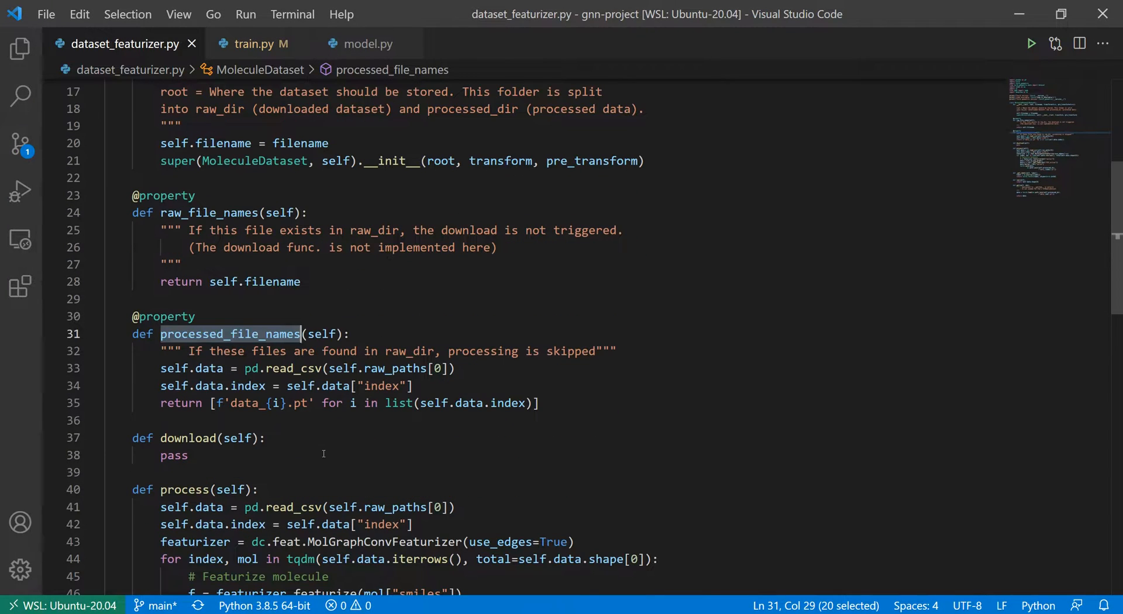
left_click(190, 454)
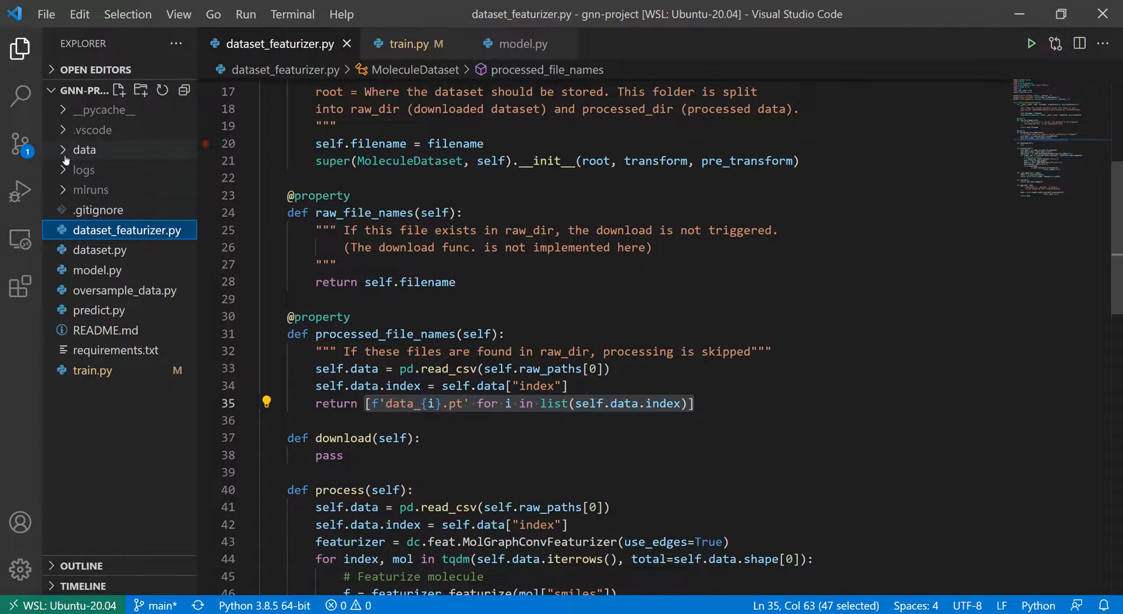
Expand the data and raw folders to reveal the HIV train, test and oversampled CSVs.
left_click(84, 150)
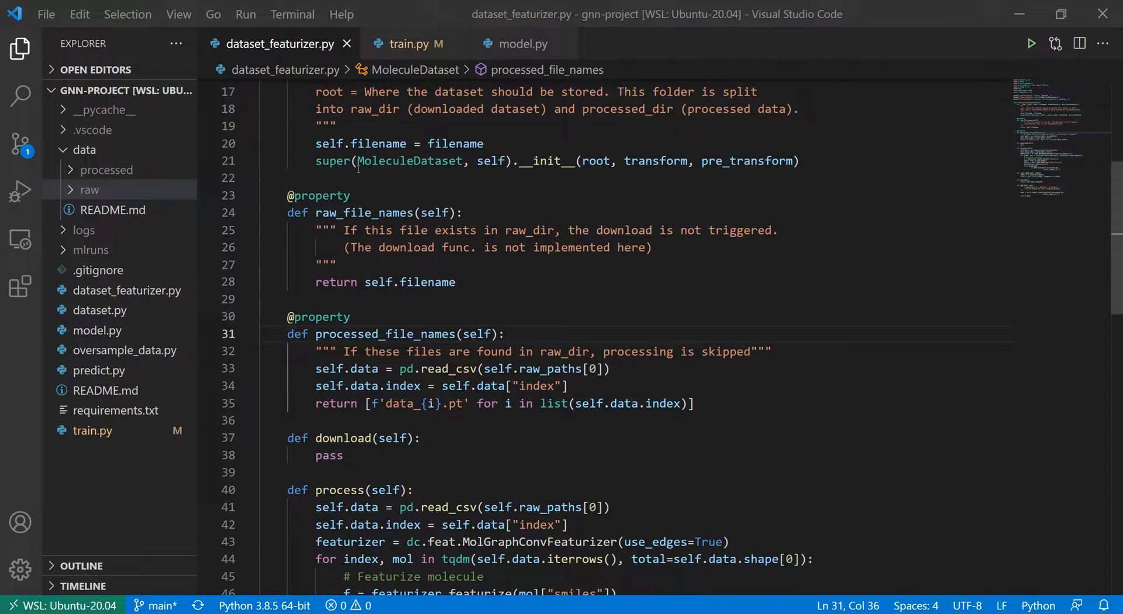
left_click(89, 189)
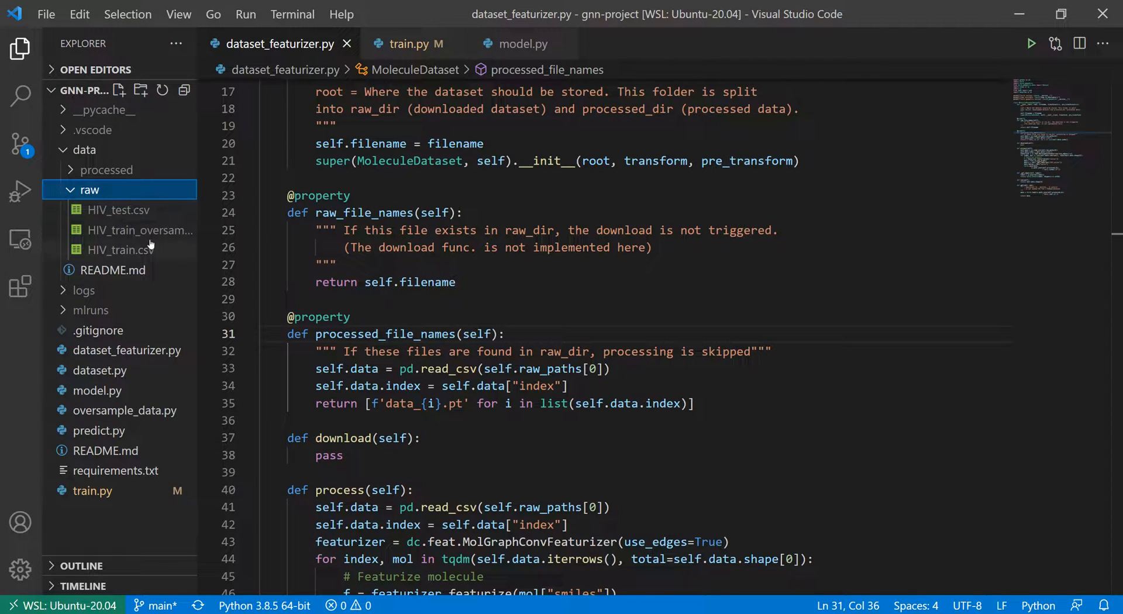
mouse_move(150, 244)
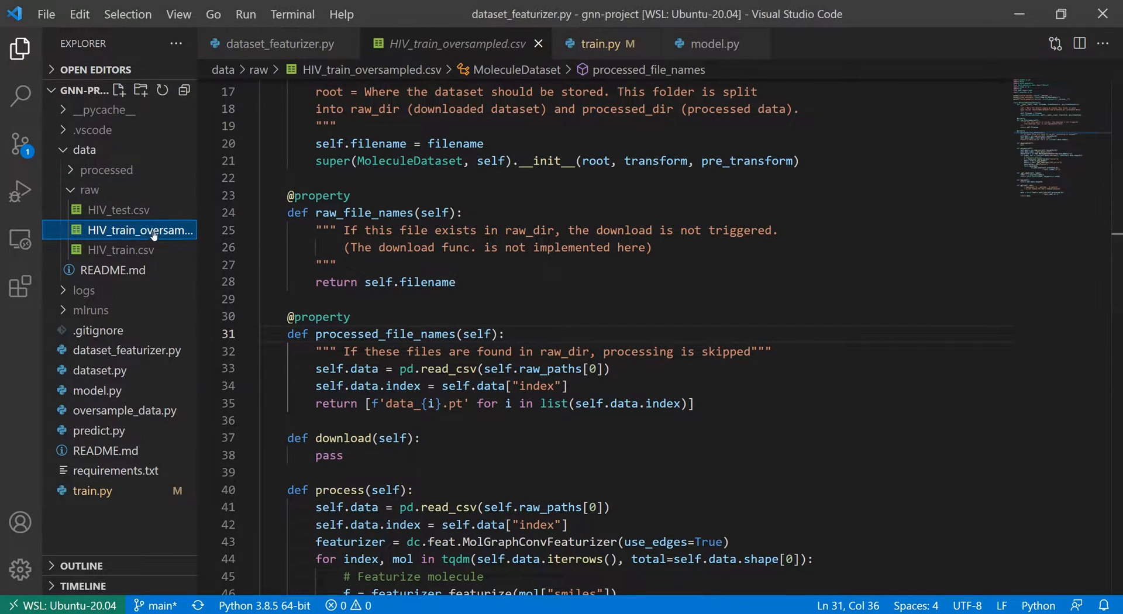
Browse the SMILES rows of HIV_train_oversampled.csv, then switch to the GNN model.py file.
left_click(454, 43)
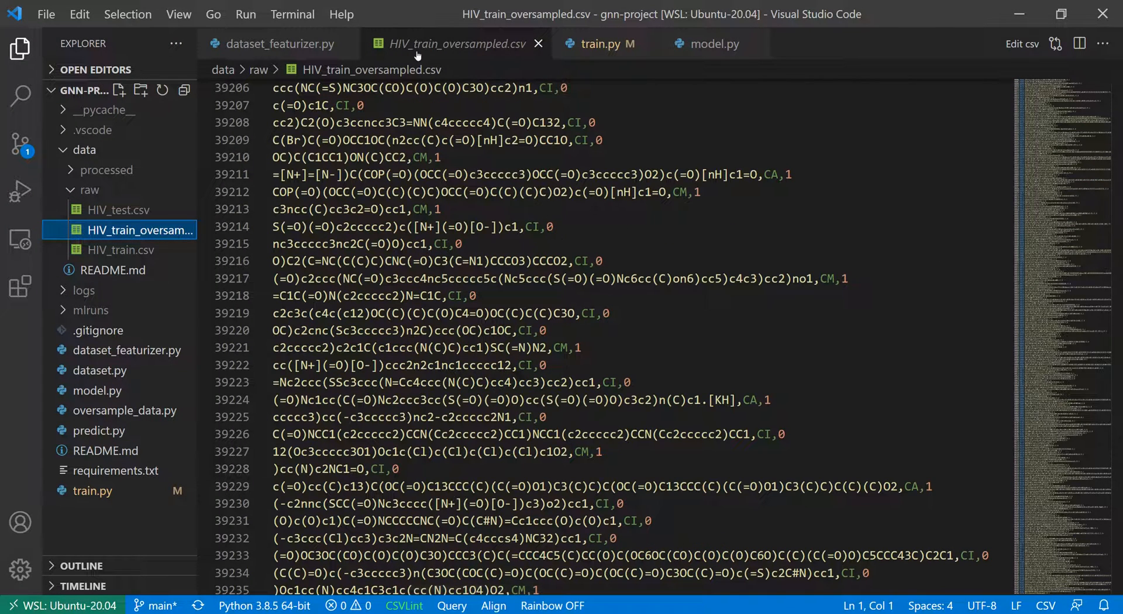
scroll("down", 3)
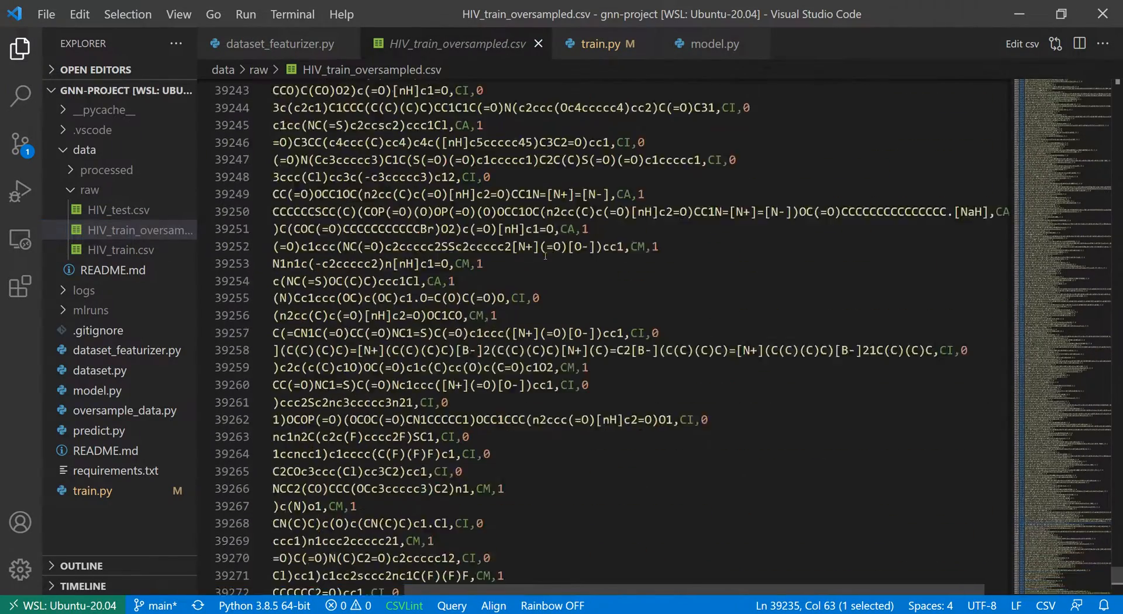
scroll("down", 3)
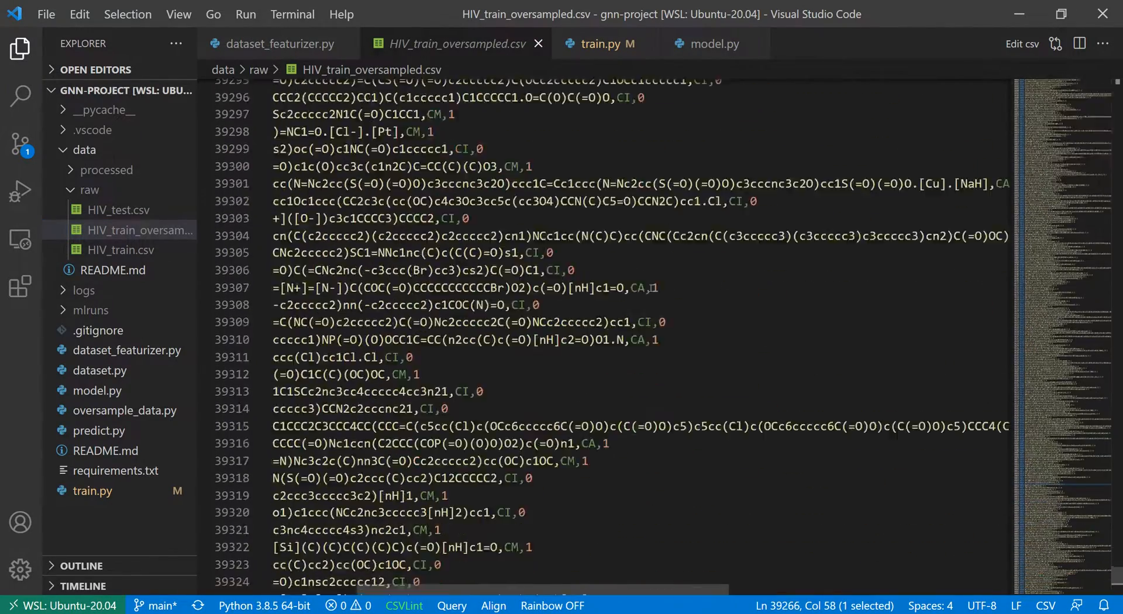
scroll("down", 3)
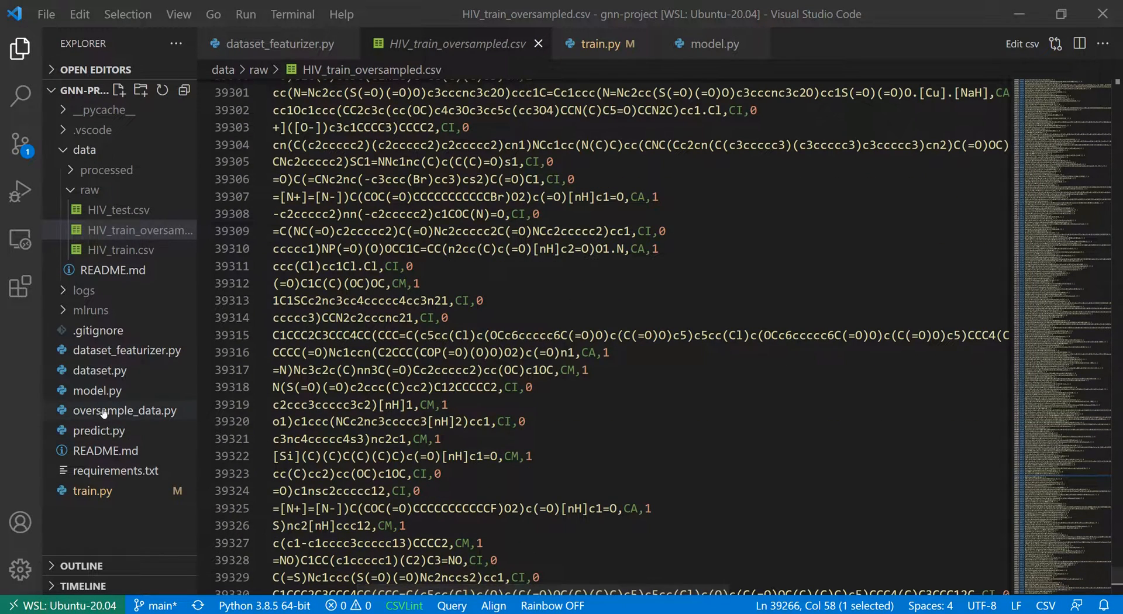
left_click(125, 410)
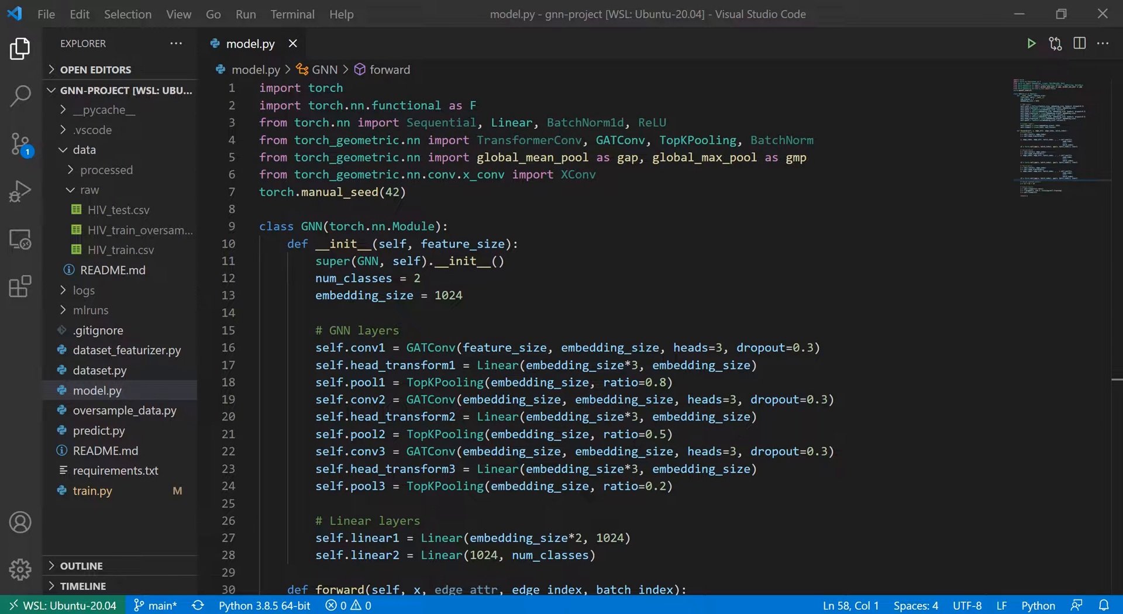
scroll("down", 3)
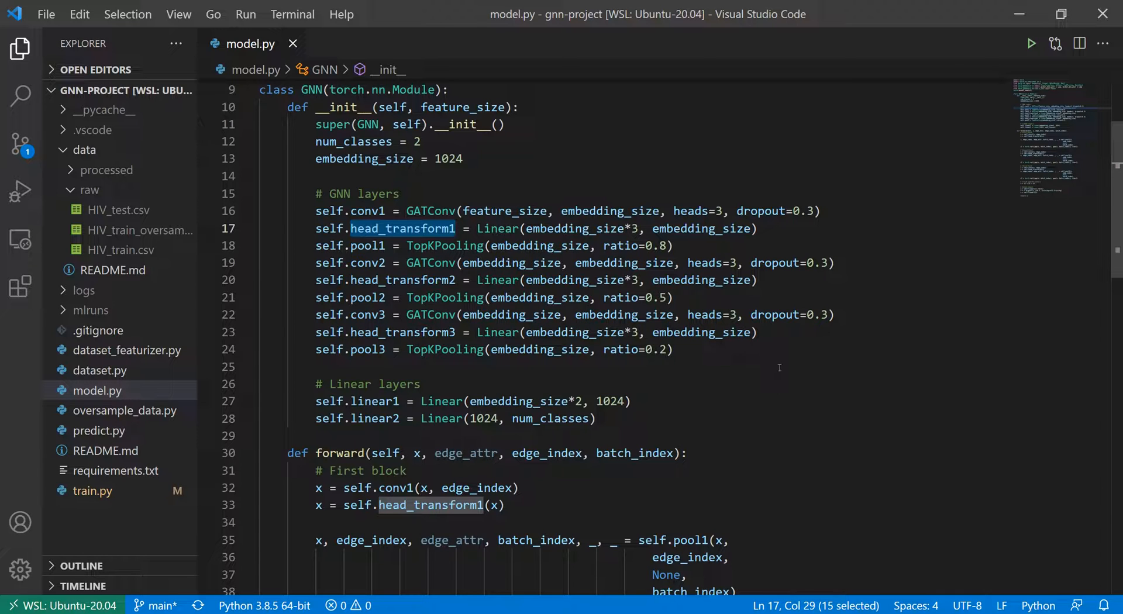
double_click(580, 228)
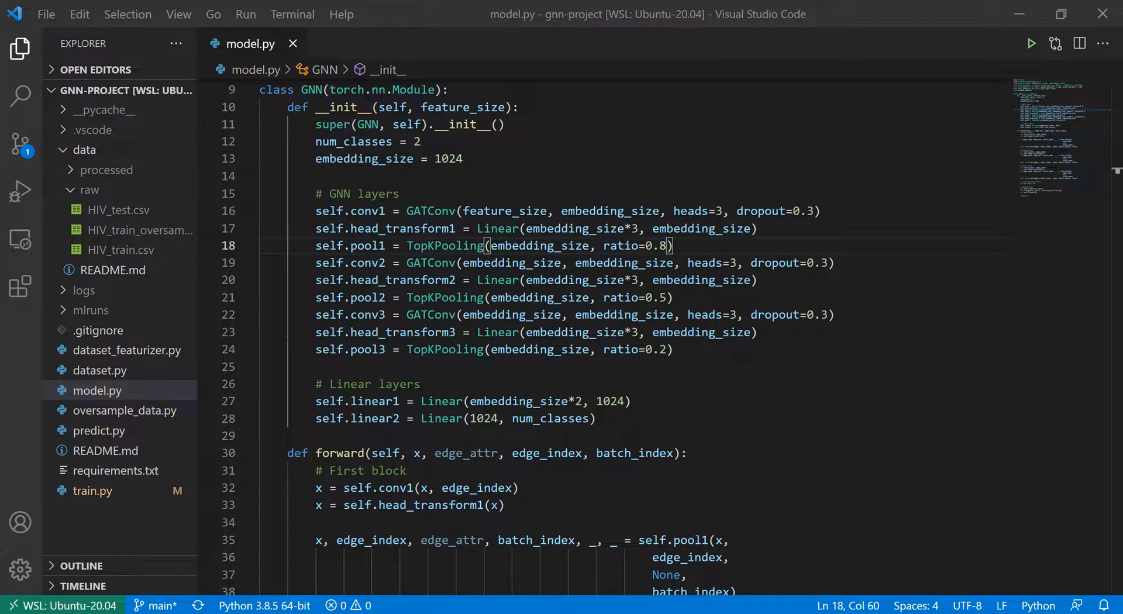
scroll("down", 3)
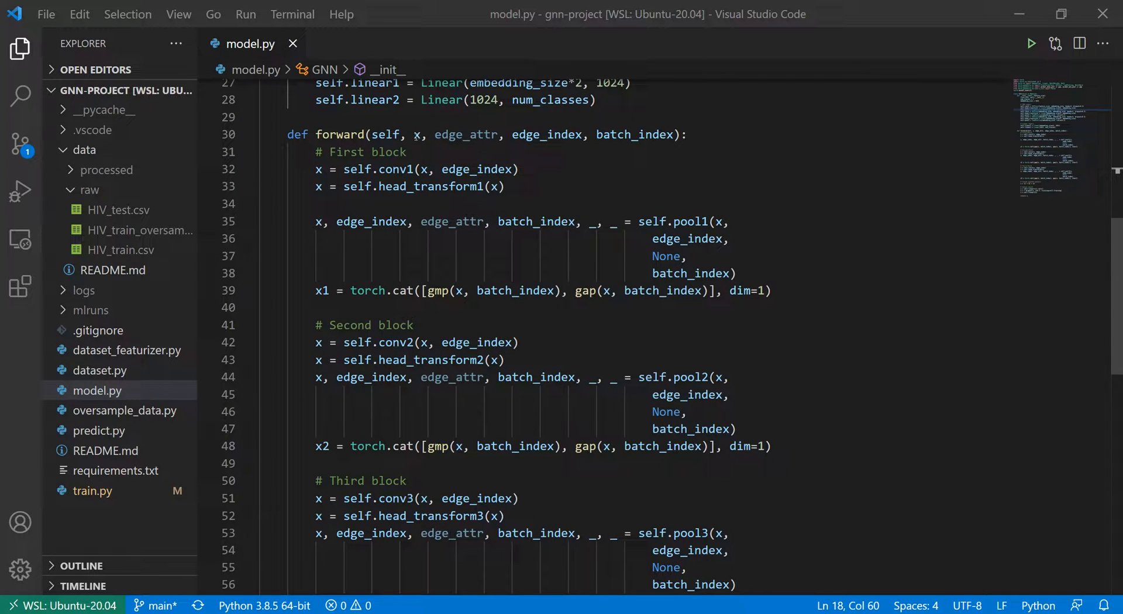
left_click(423, 142)
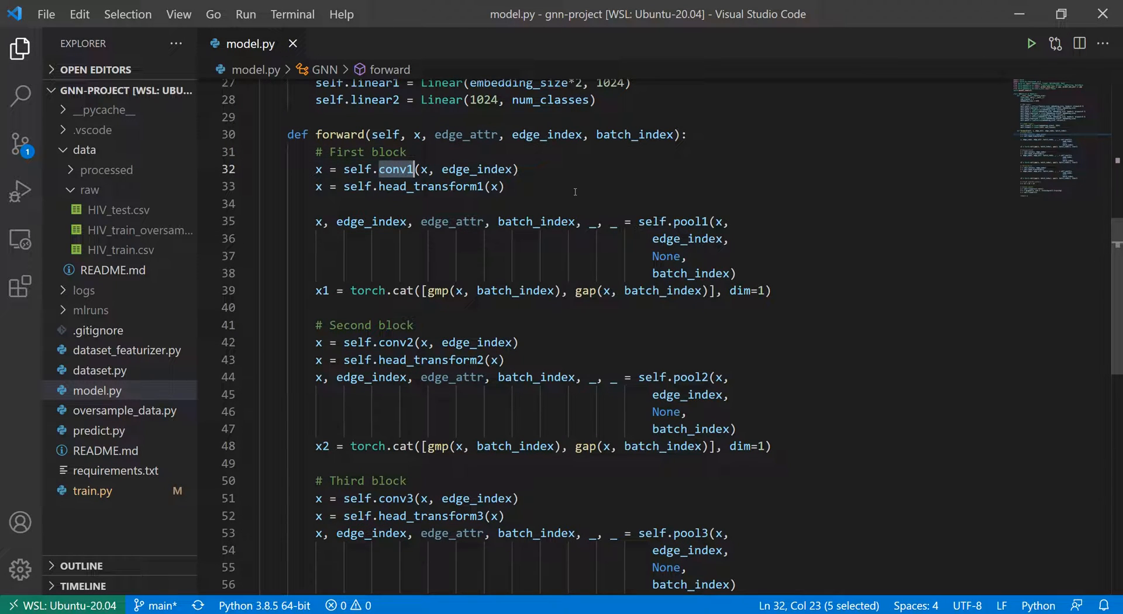
double_click(392, 186)
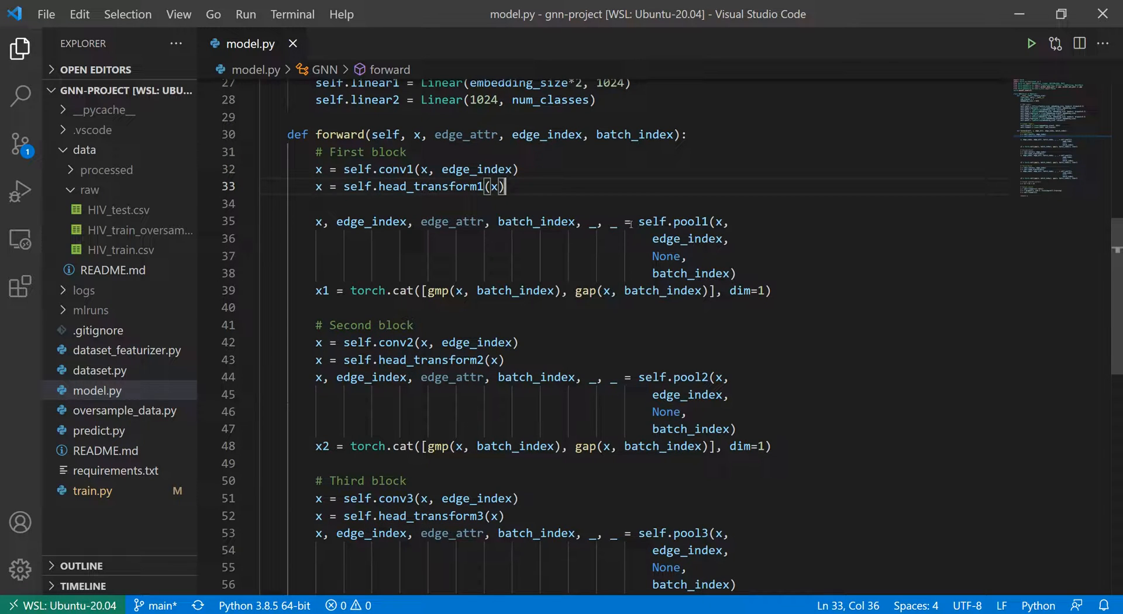
left_click(517, 169)
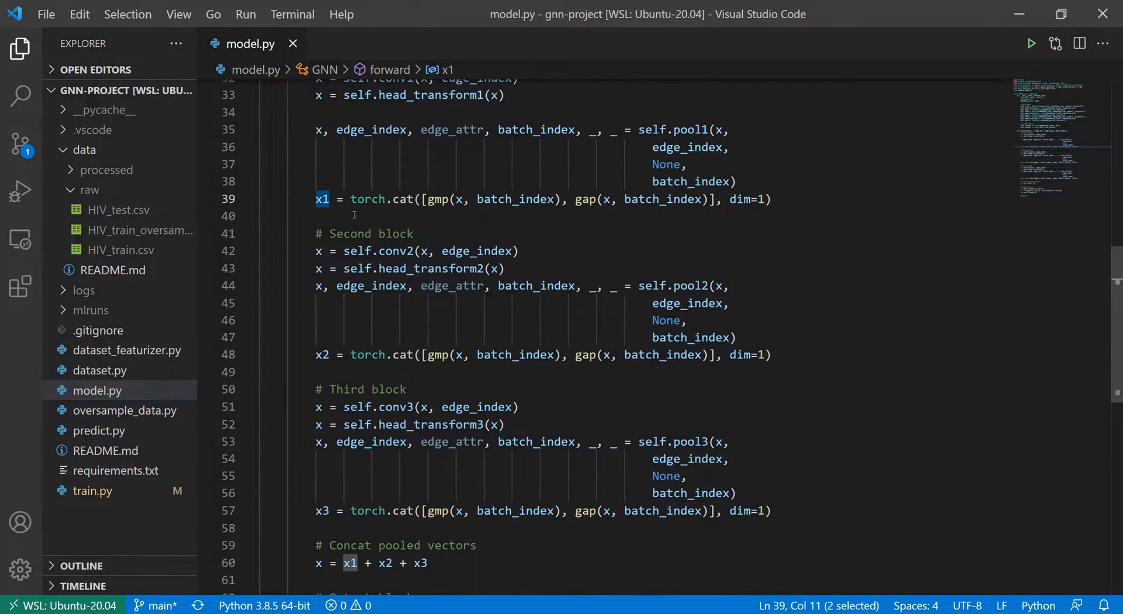
scroll("down", 3)
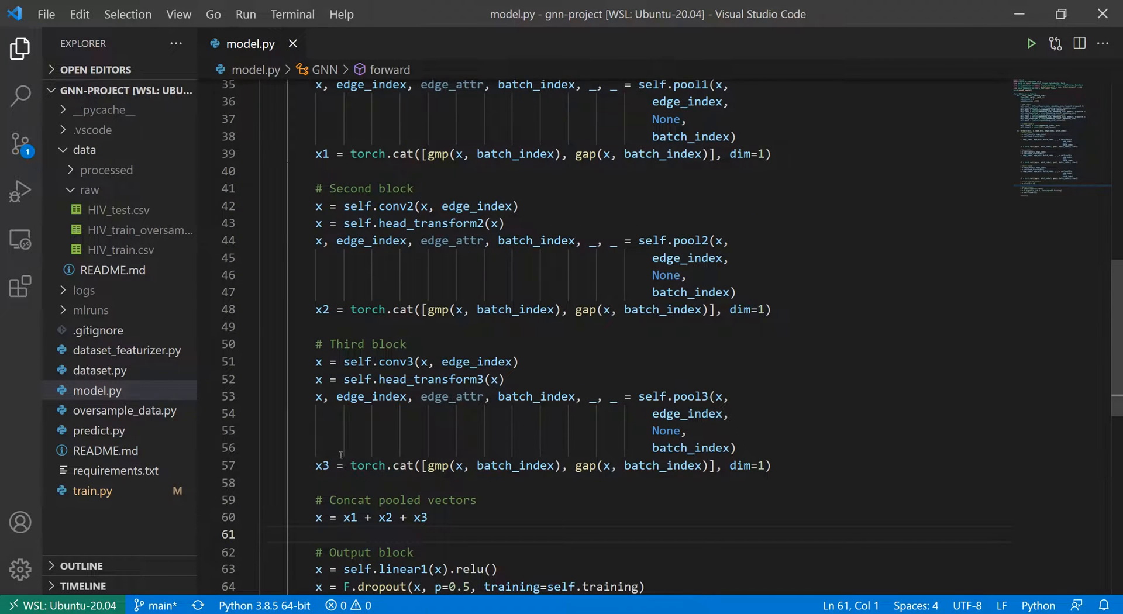
scroll("down", 3)
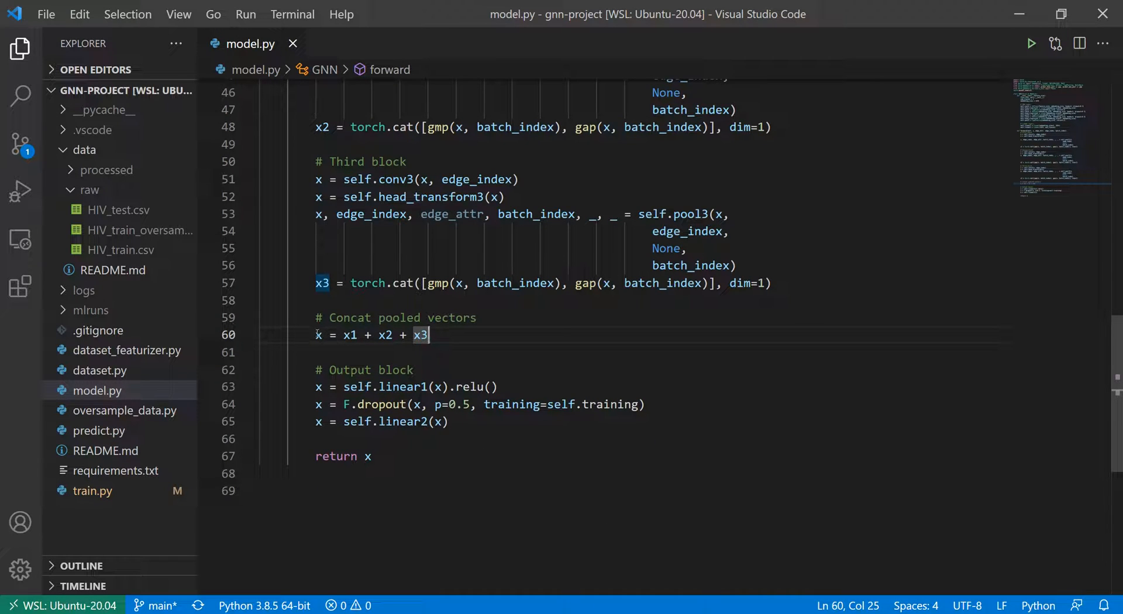
mouse_move(449, 427)
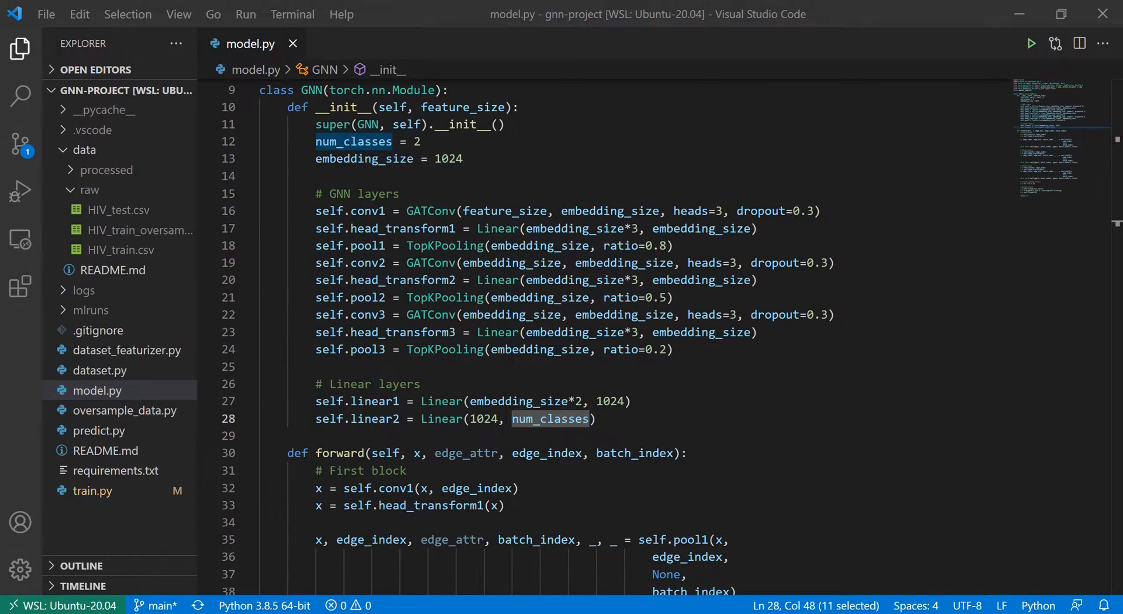
scroll("down", 3)
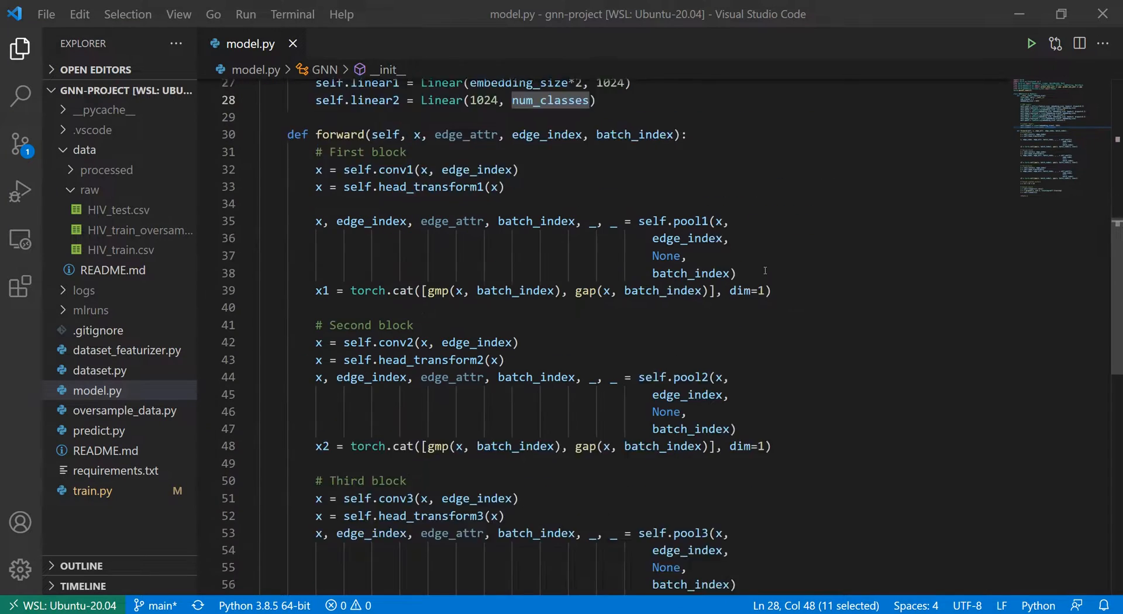
mouse_move(755, 207)
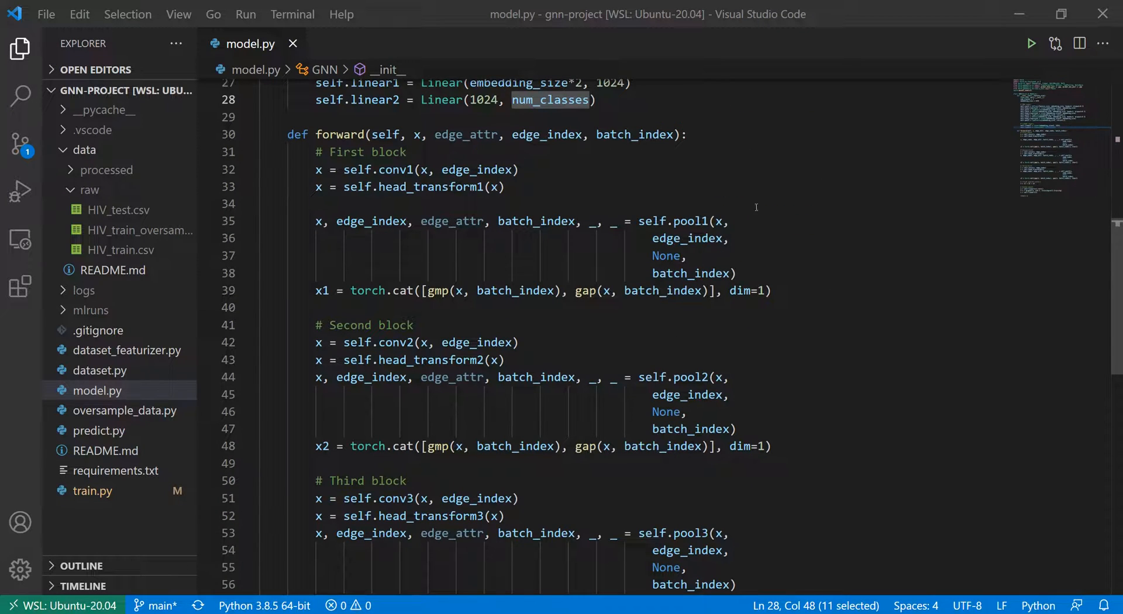
double_click(452, 220)
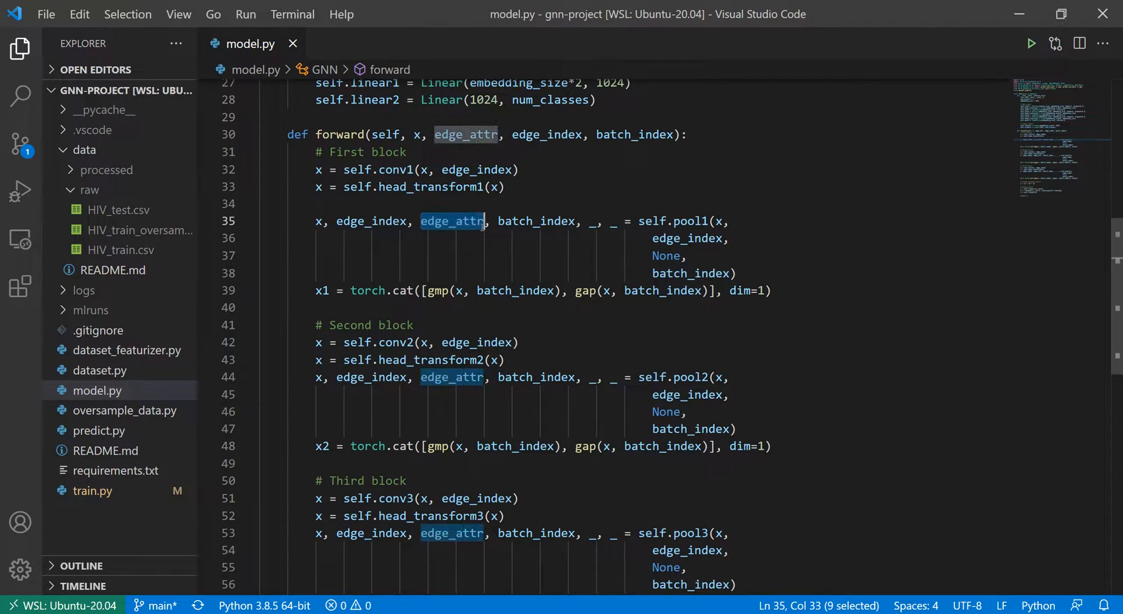
mouse_move(780, 301)
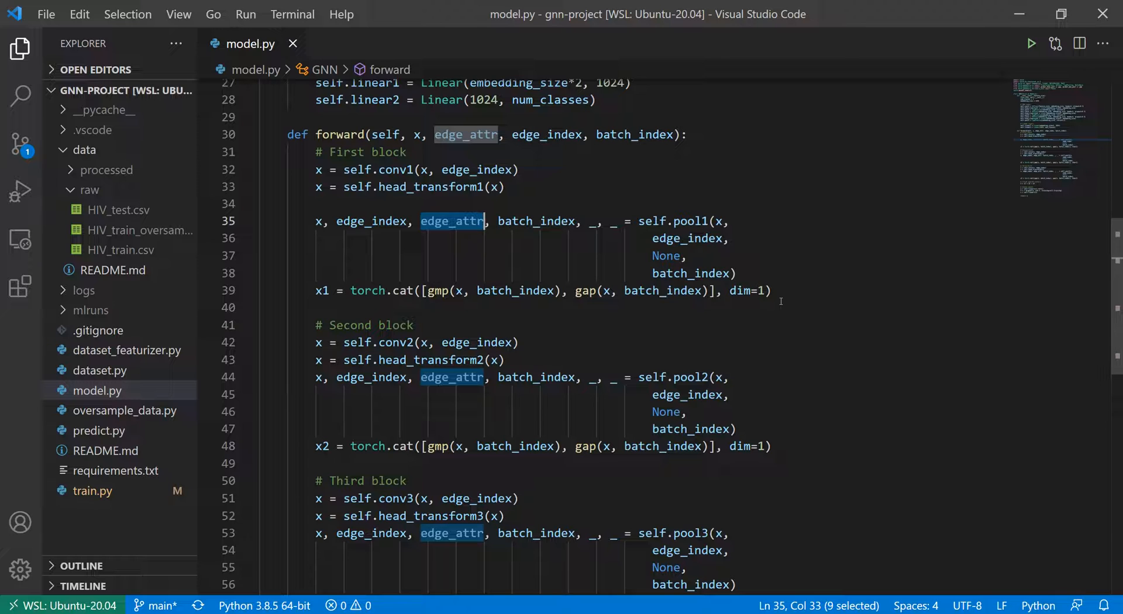
left_click(504, 187)
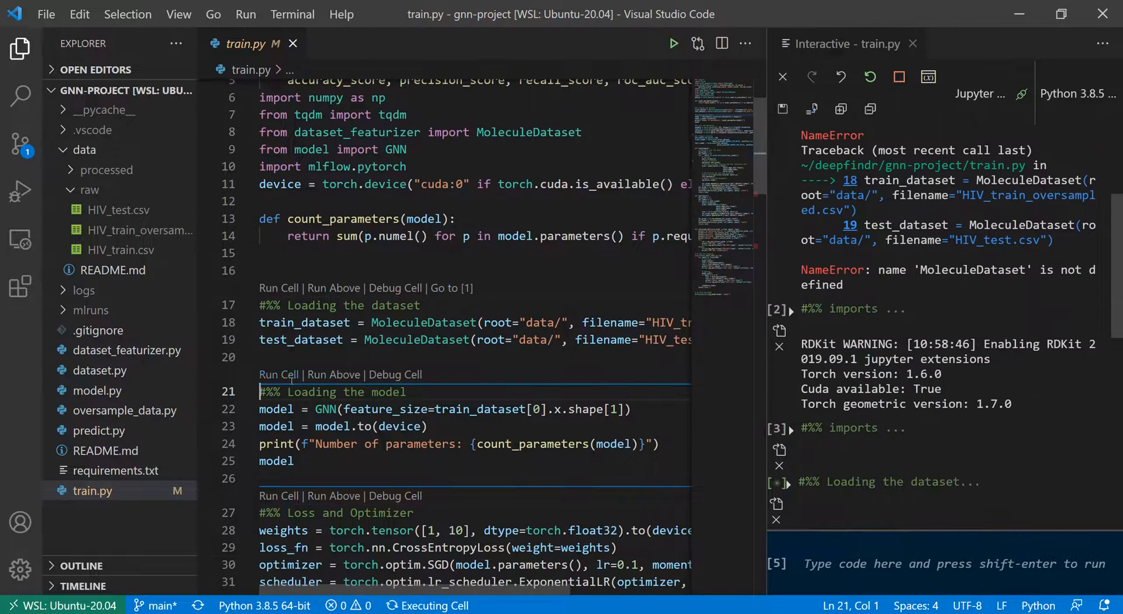
Review the loaded GNN output, highlight the class weights 1, 10, and close the Interactive panel.
scroll("down", 3)
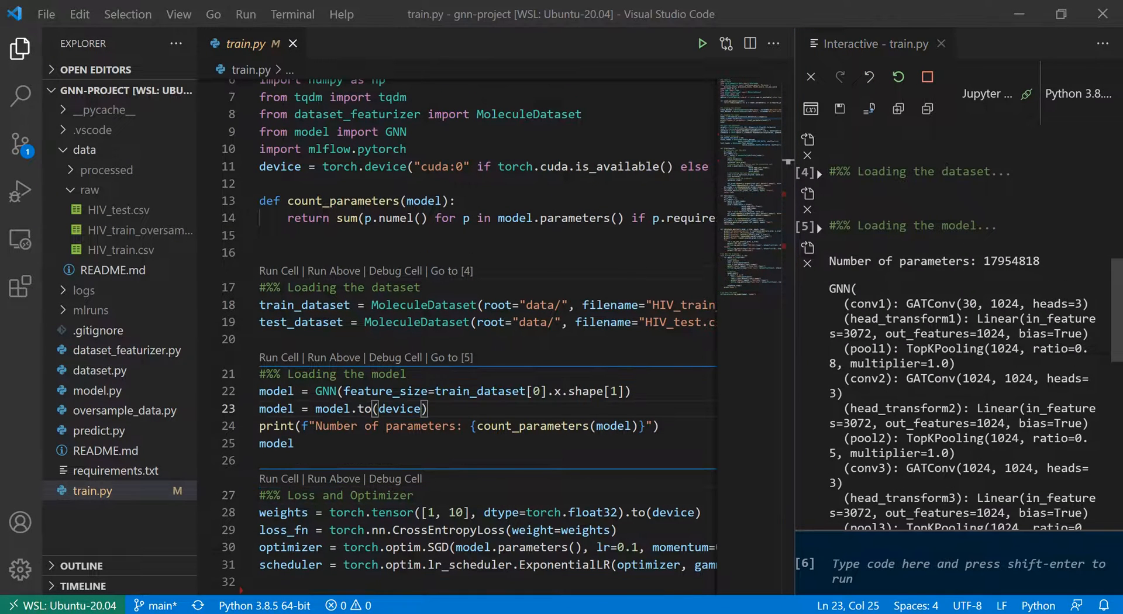
scroll("down", 3)
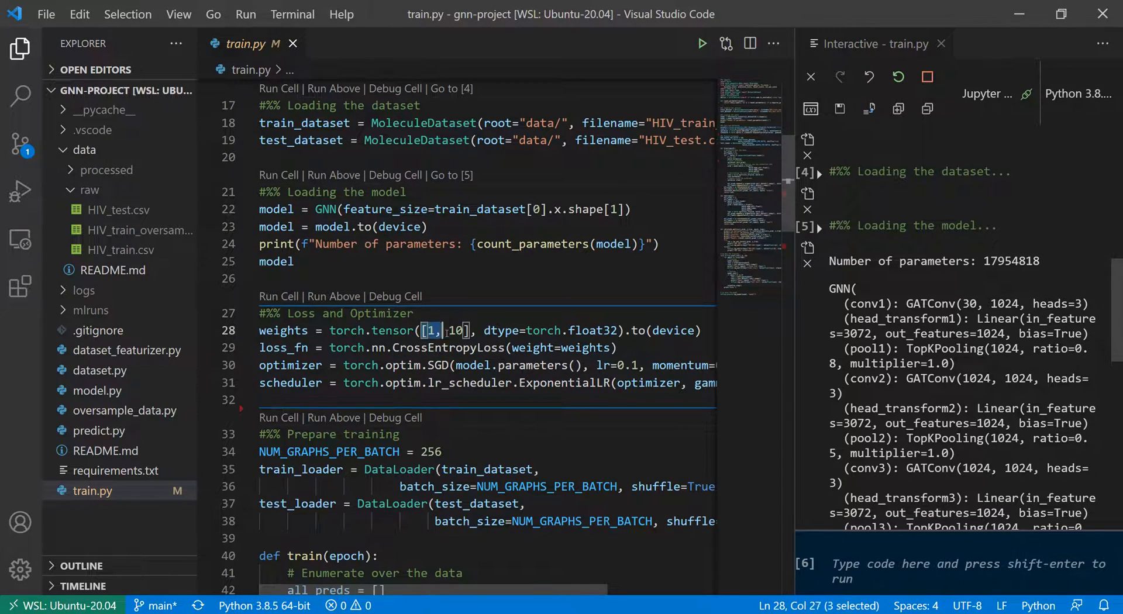
left_click_drag(429, 330, 468, 330)
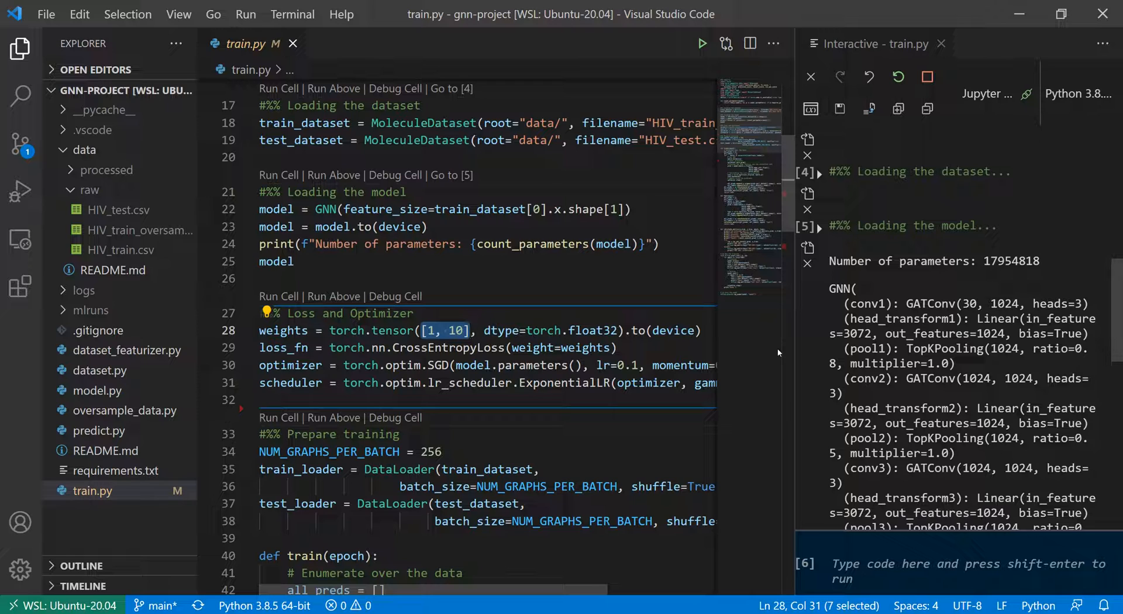
mouse_move(924, 242)
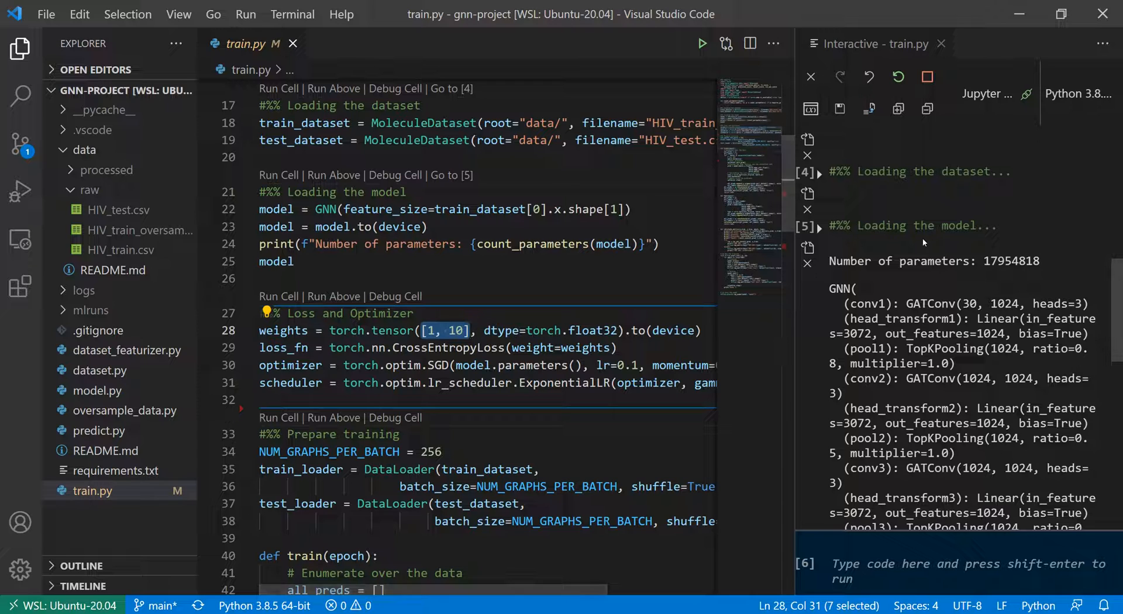
left_click(940, 43)
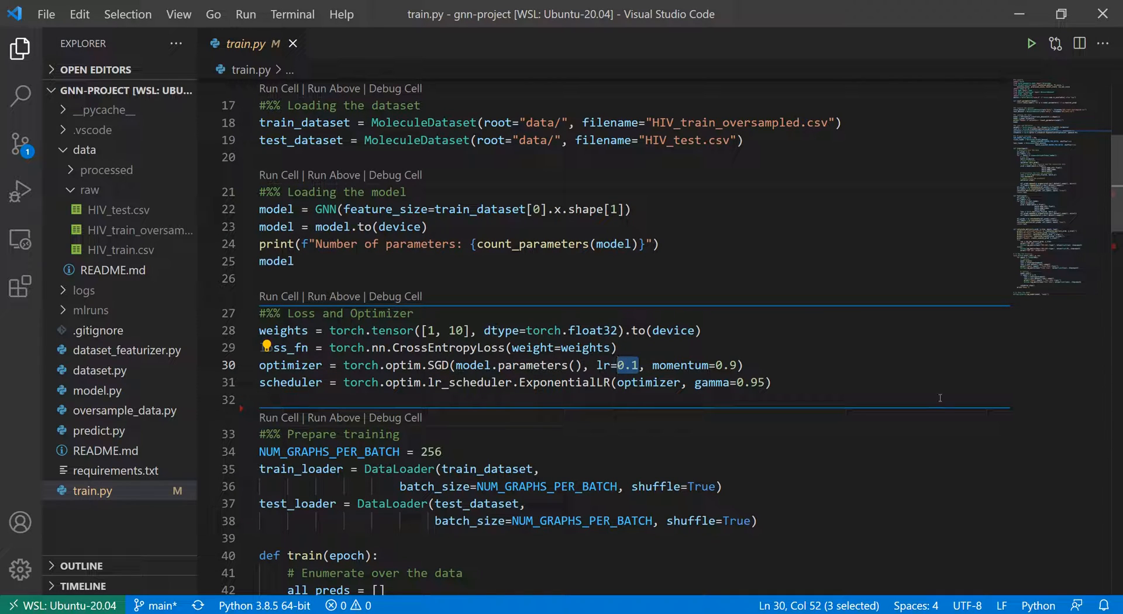
double_click(544, 383)
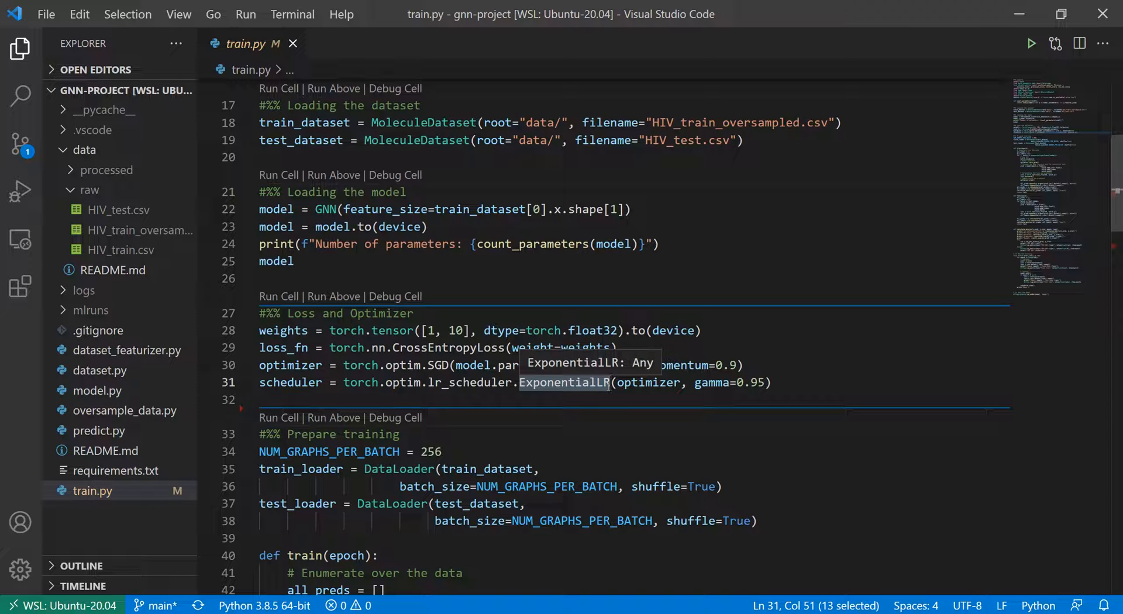
mouse_move(604, 362)
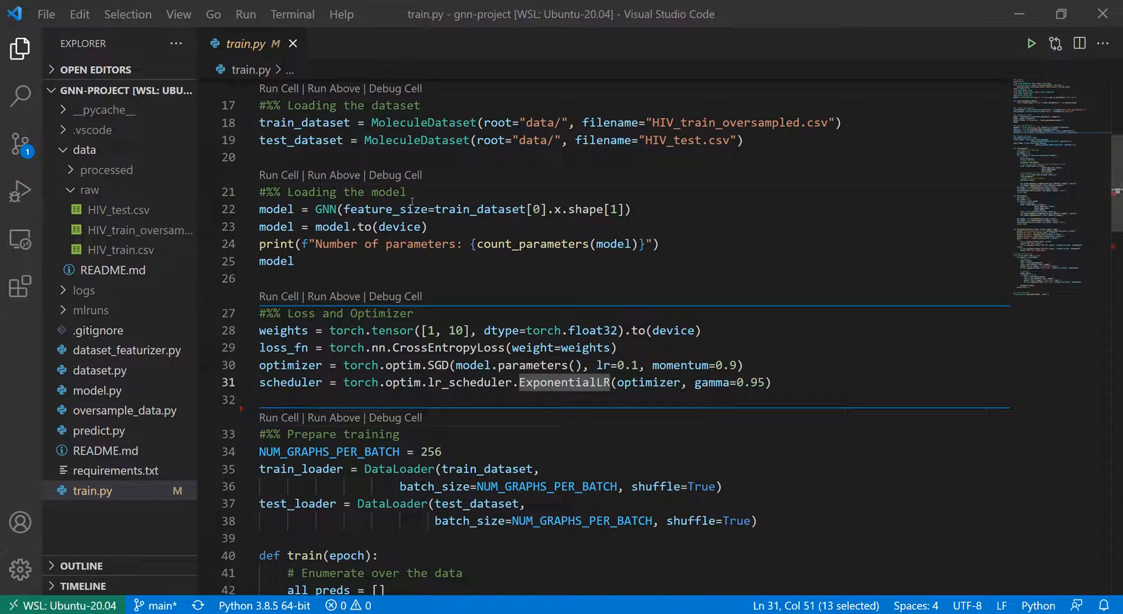
scroll("down", 3)
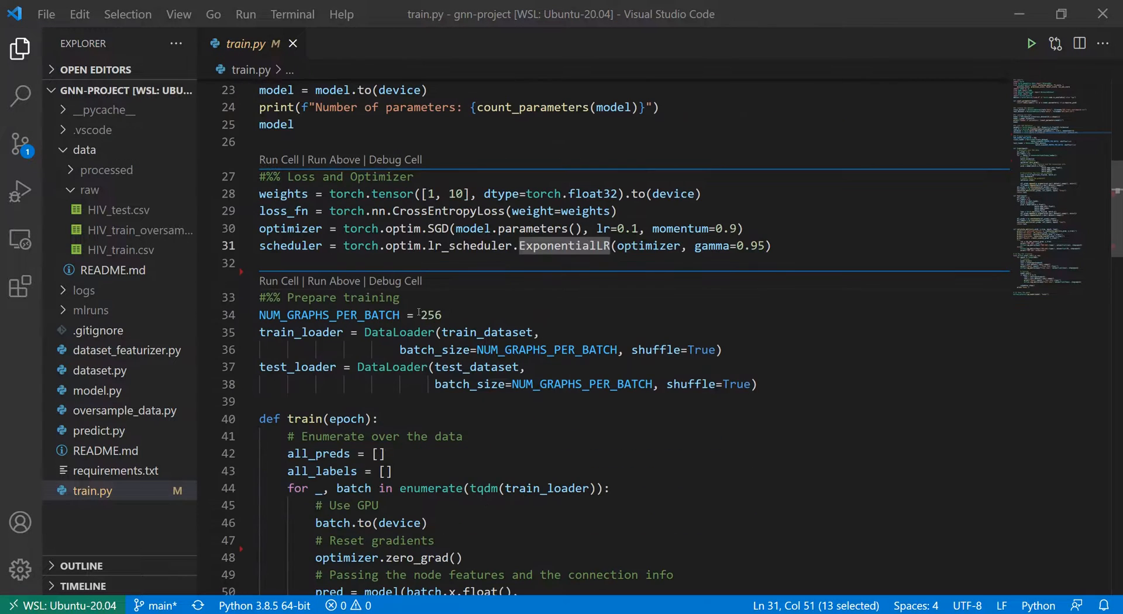
double_click(431, 315)
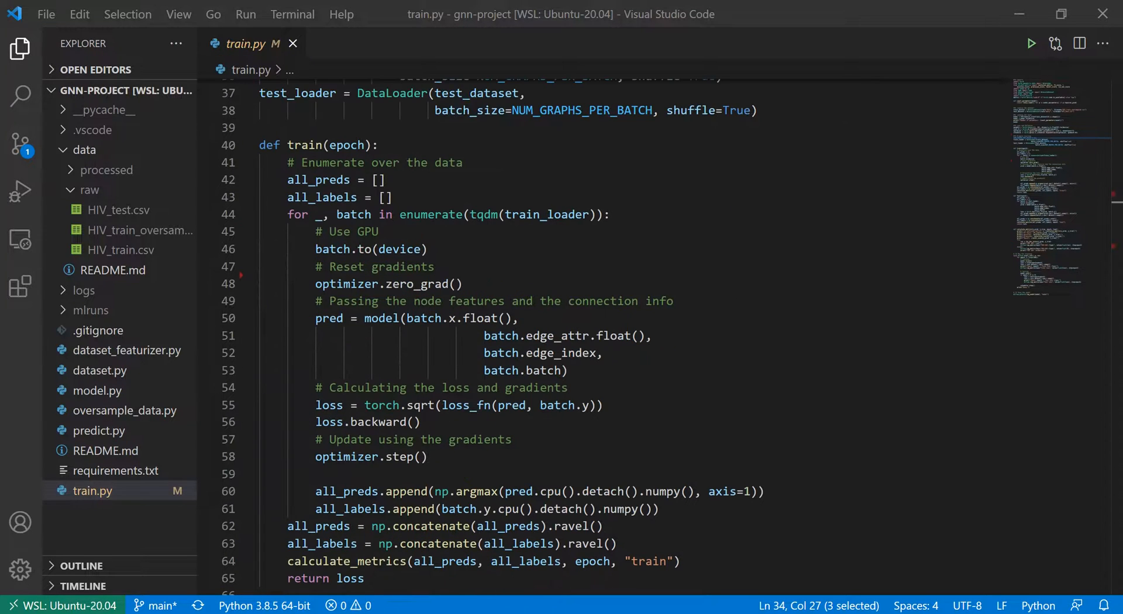
scroll("down", 3)
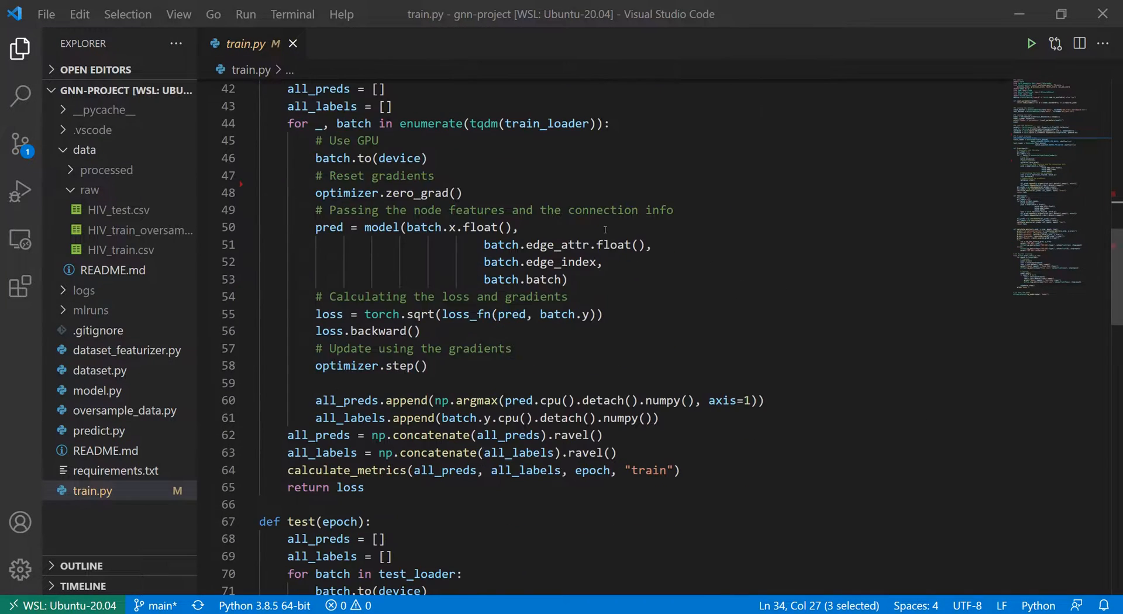
scroll("down", 3)
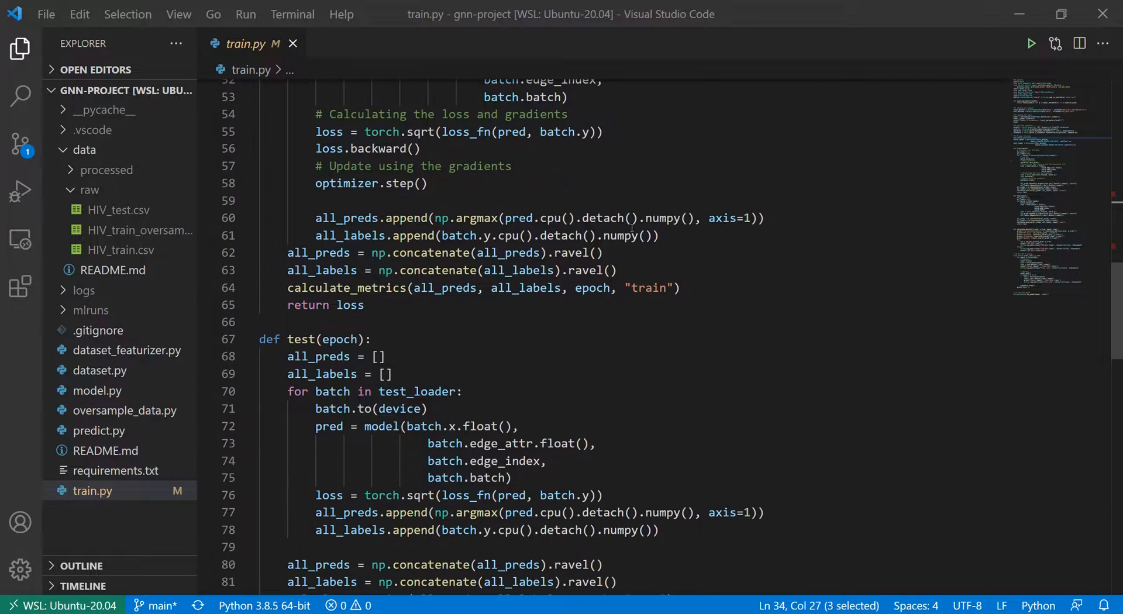
scroll("up", 3)
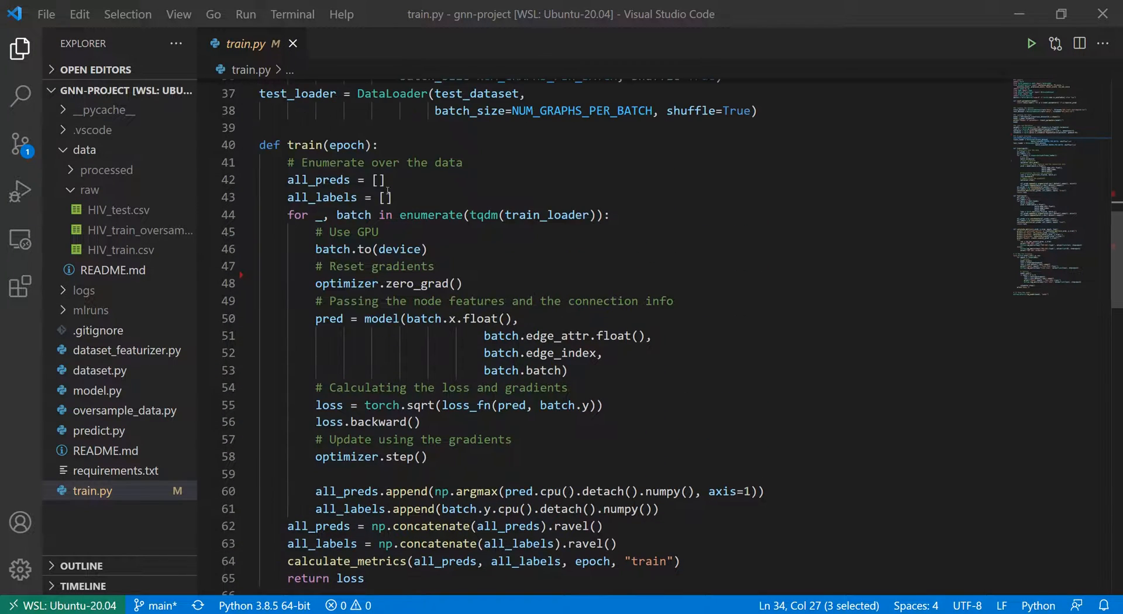
scroll("down", 3)
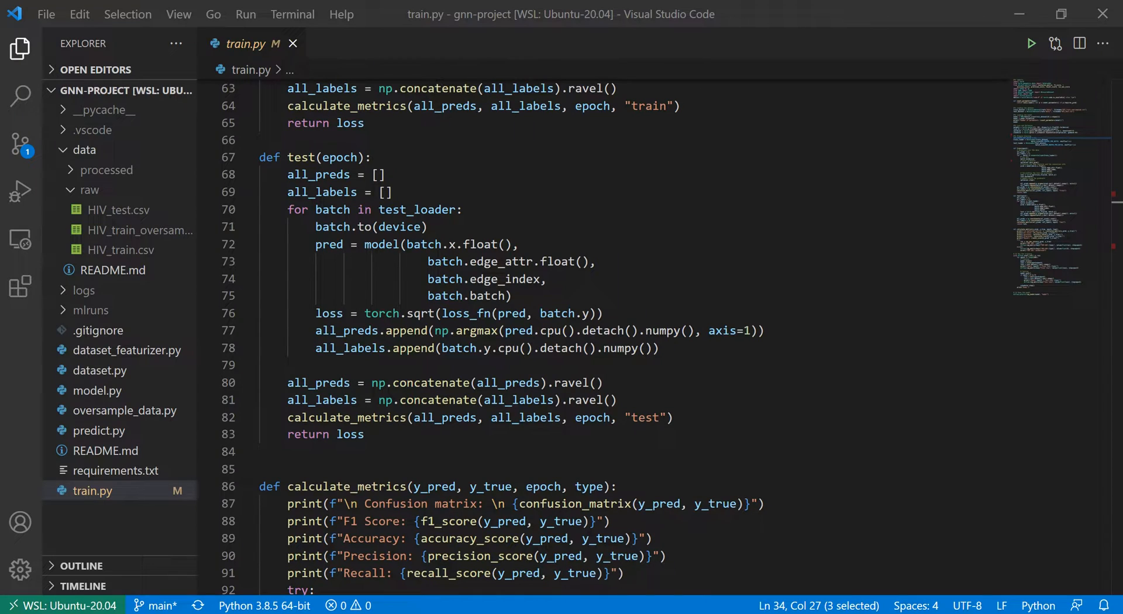
scroll("down", 3)
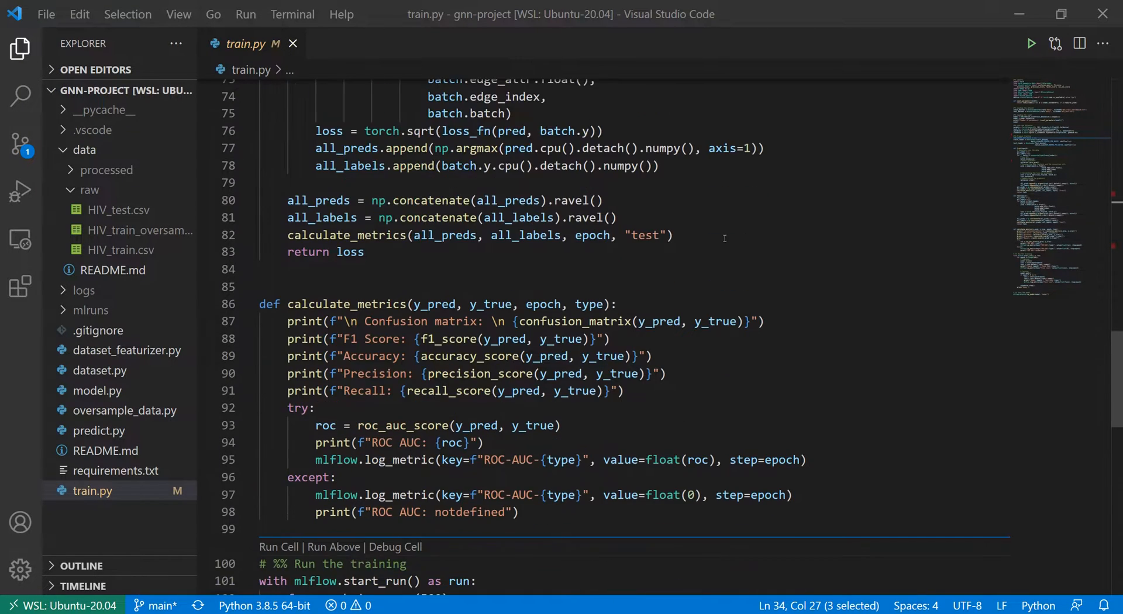
scroll("down", 3)
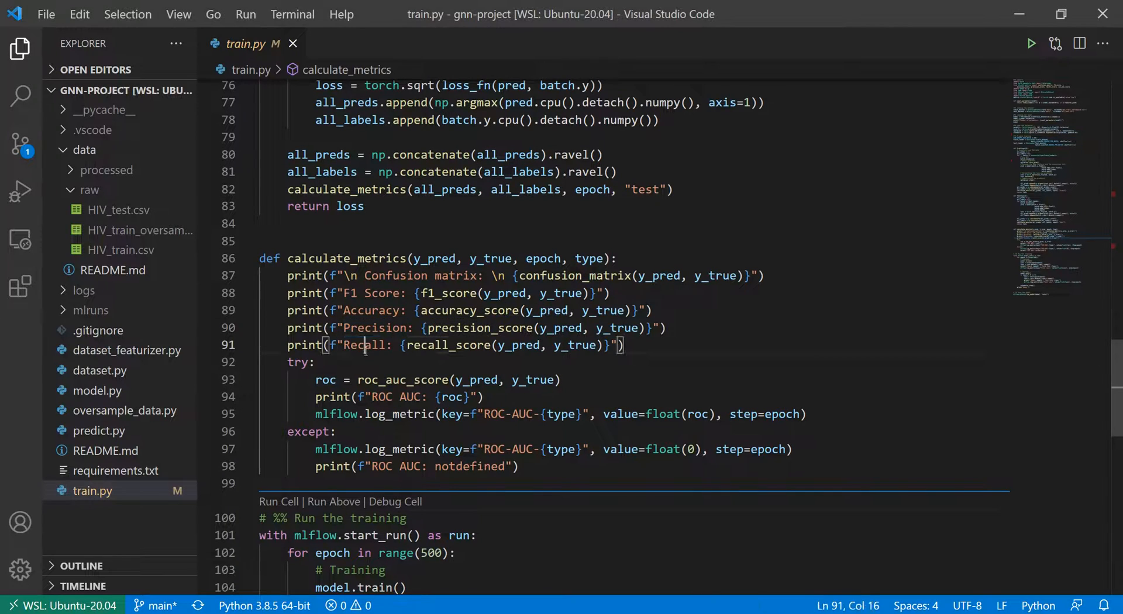
double_click(365, 345)
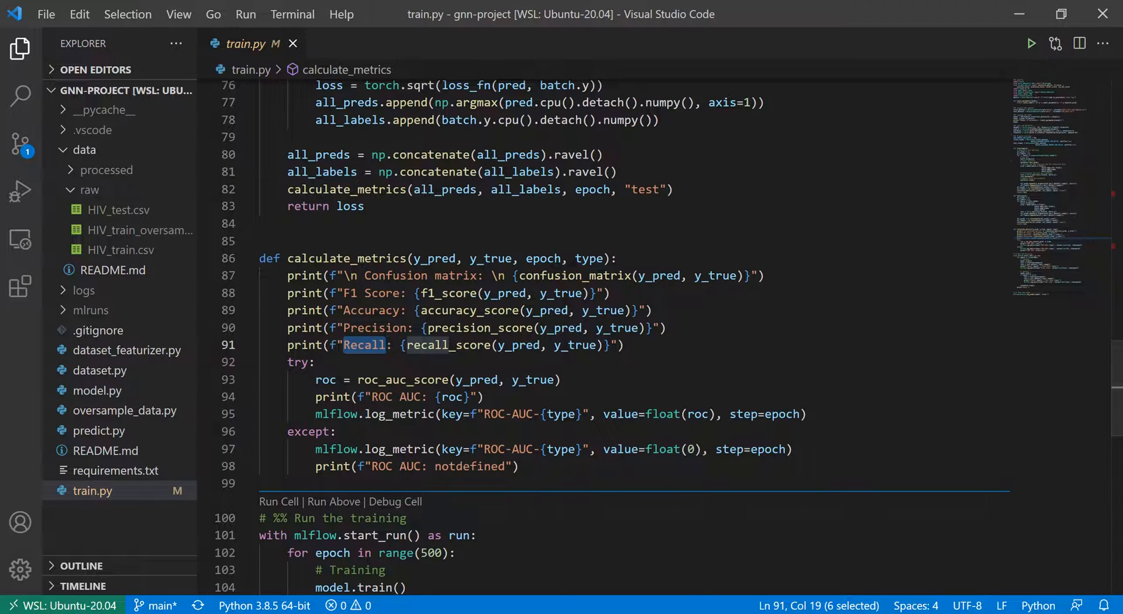
scroll("down", 3)
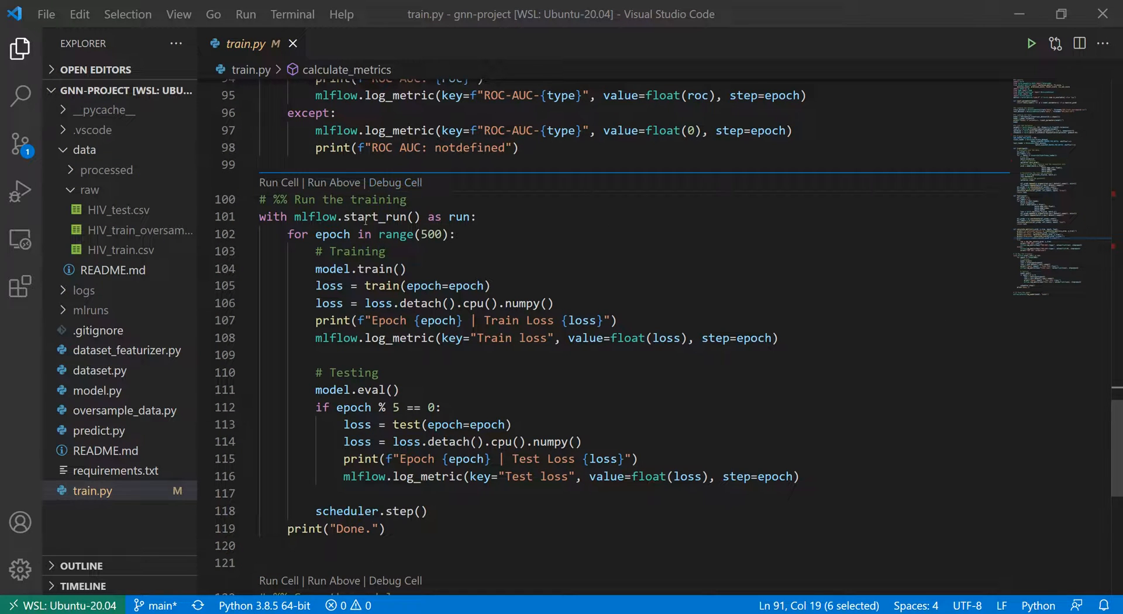
Start the MLflow tracking UI from a terminal with 'mlflow ui' serving at 127.0.0.1:5000.
double_click(368, 217)
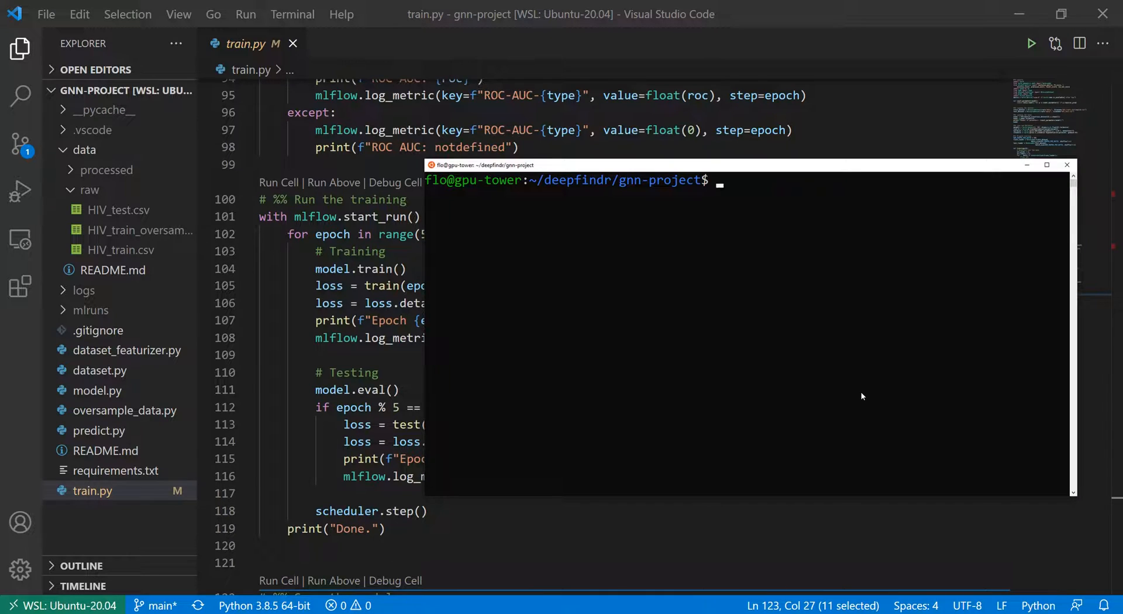
type("mlflow ui")
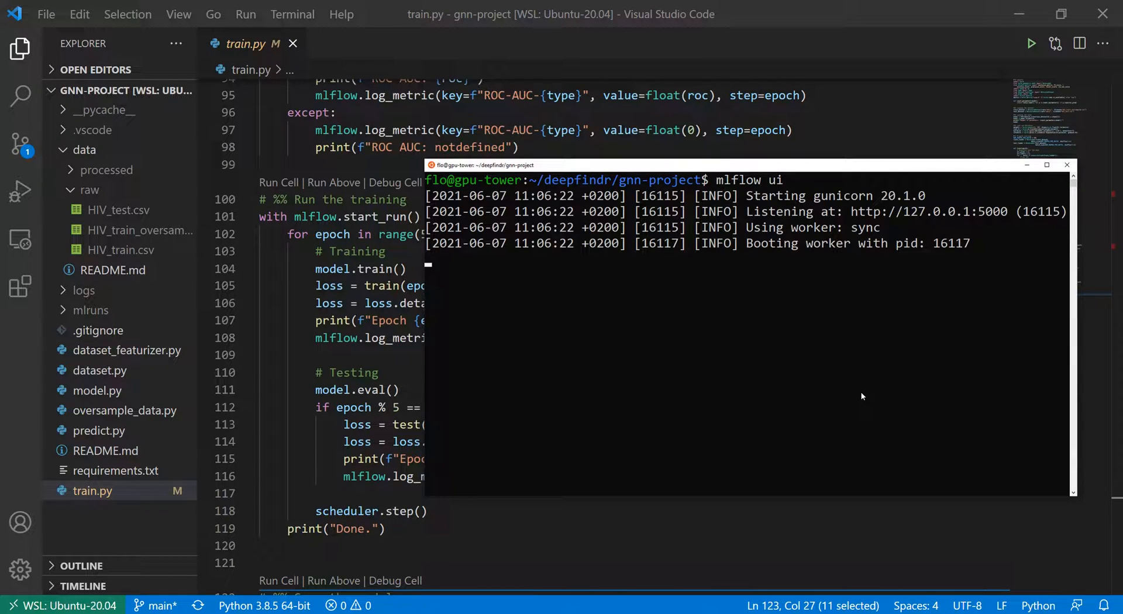
mouse_move(853, 215)
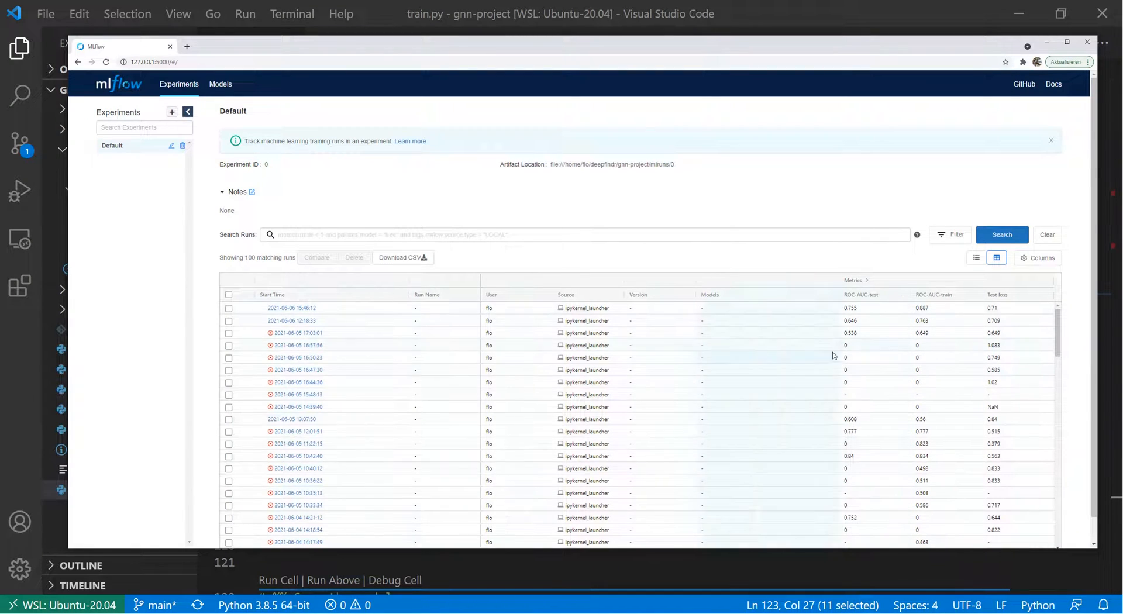
Show the latest run's details with ROC-AUC-test 0.755, ROC-AUC-train 0.887 and test loss 0.472.
left_click(291, 308)
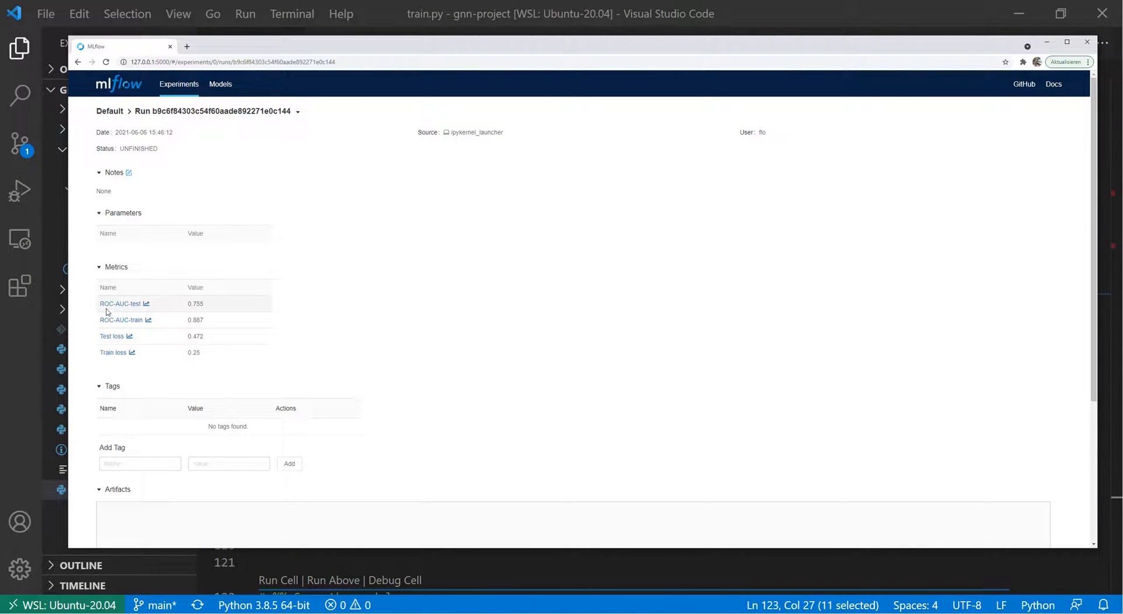
mouse_move(122, 303)
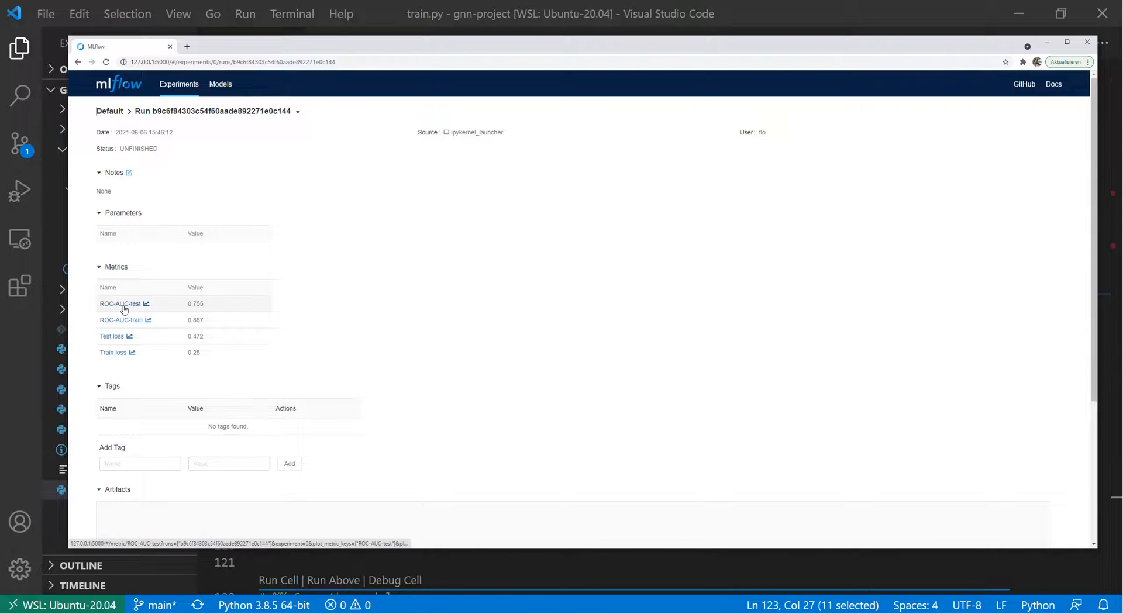
mouse_move(290, 343)
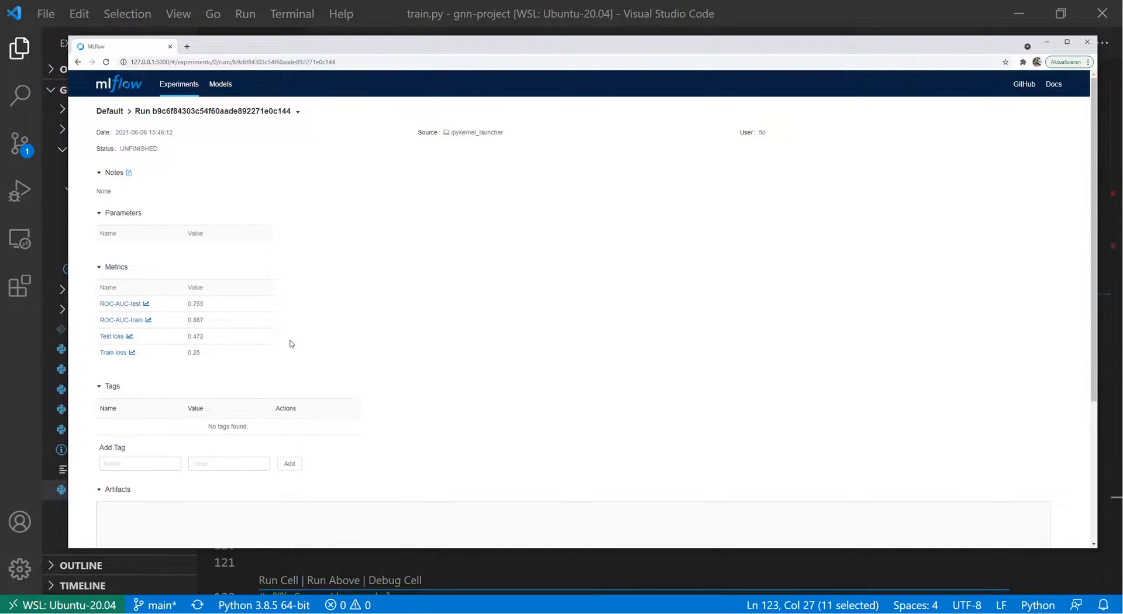
scroll("down", 3)
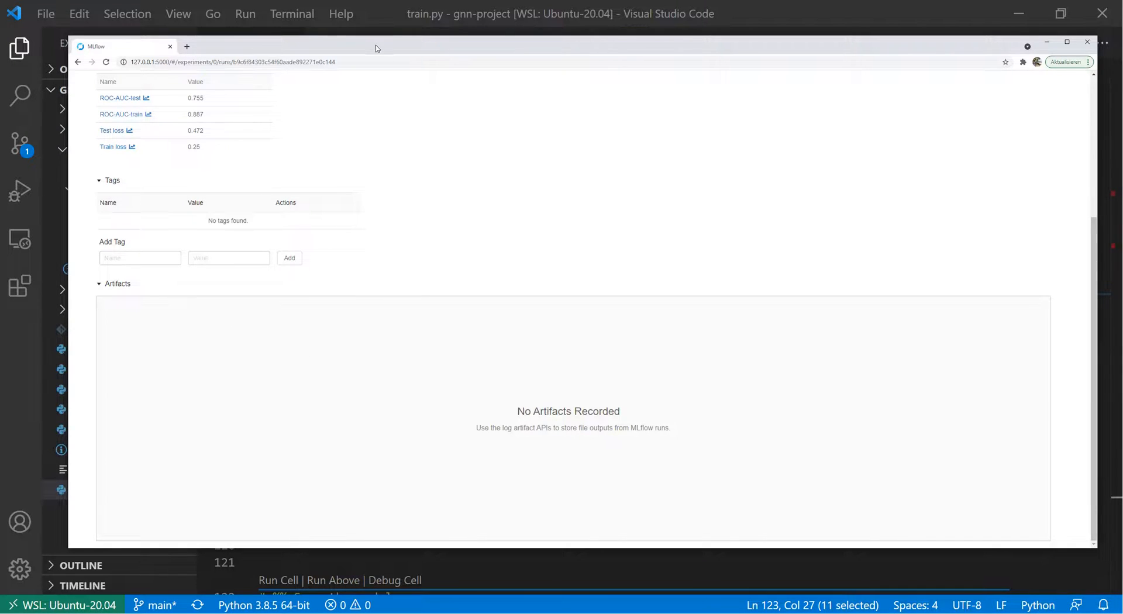
left_click(1086, 41)
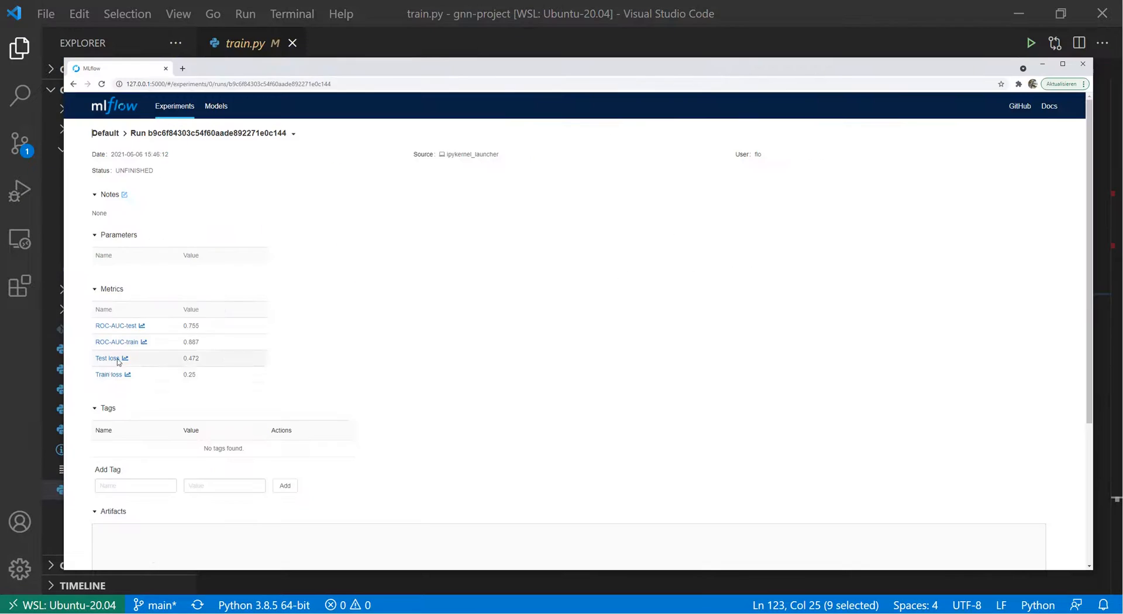
Plot ROC-AUC-test instead of Test loss with line smoothness set to 80.
left_click(108, 357)
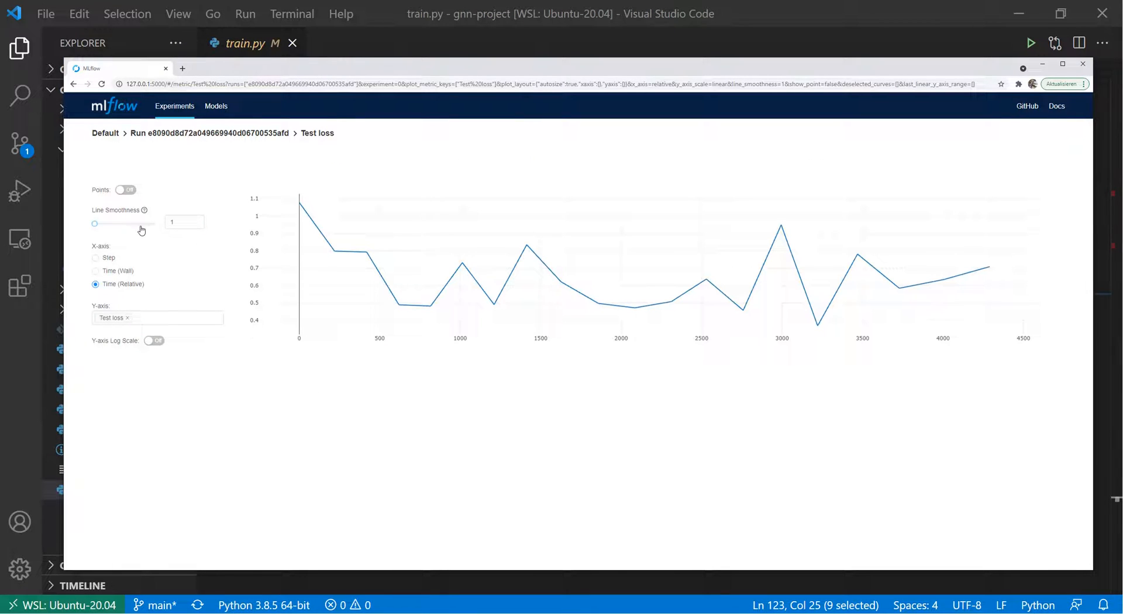
left_click_drag(94, 223, 142, 223)
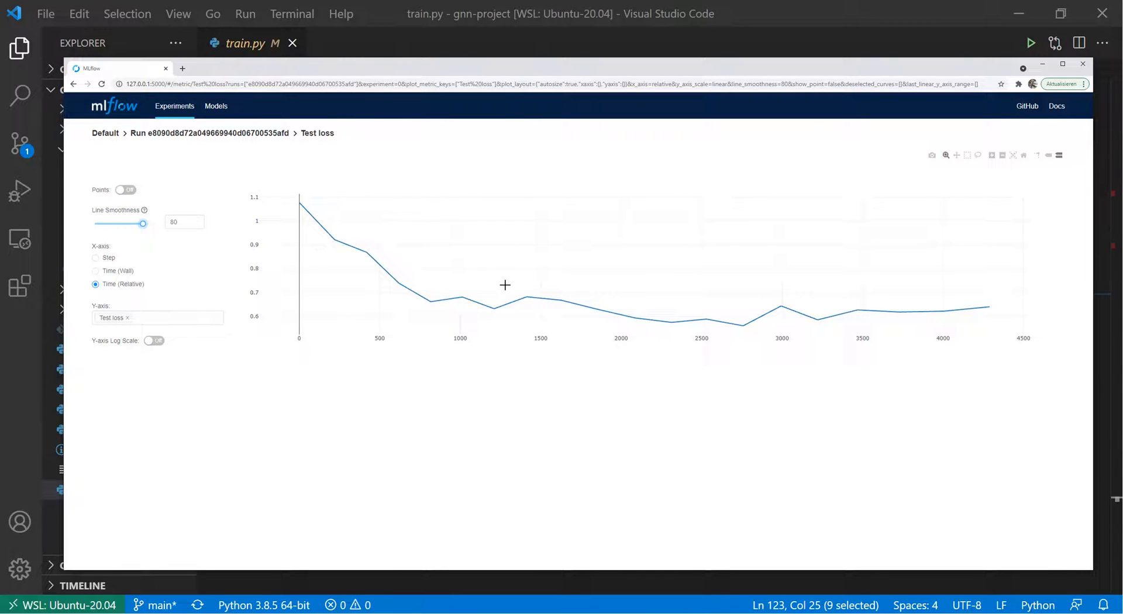
left_click(158, 318)
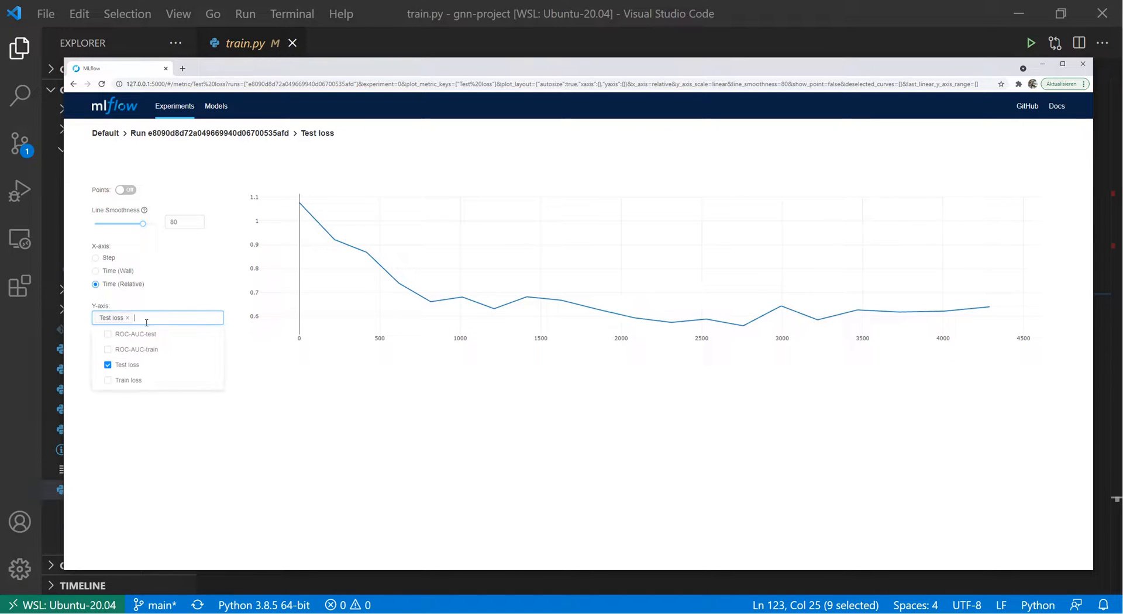
left_click(107, 333)
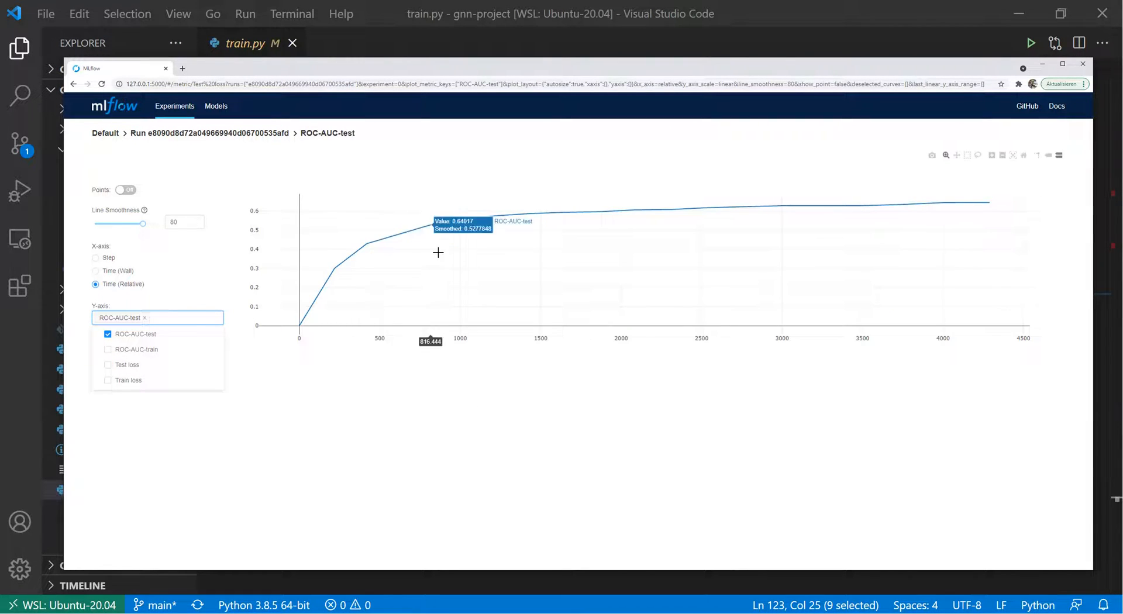
mouse_move(994, 225)
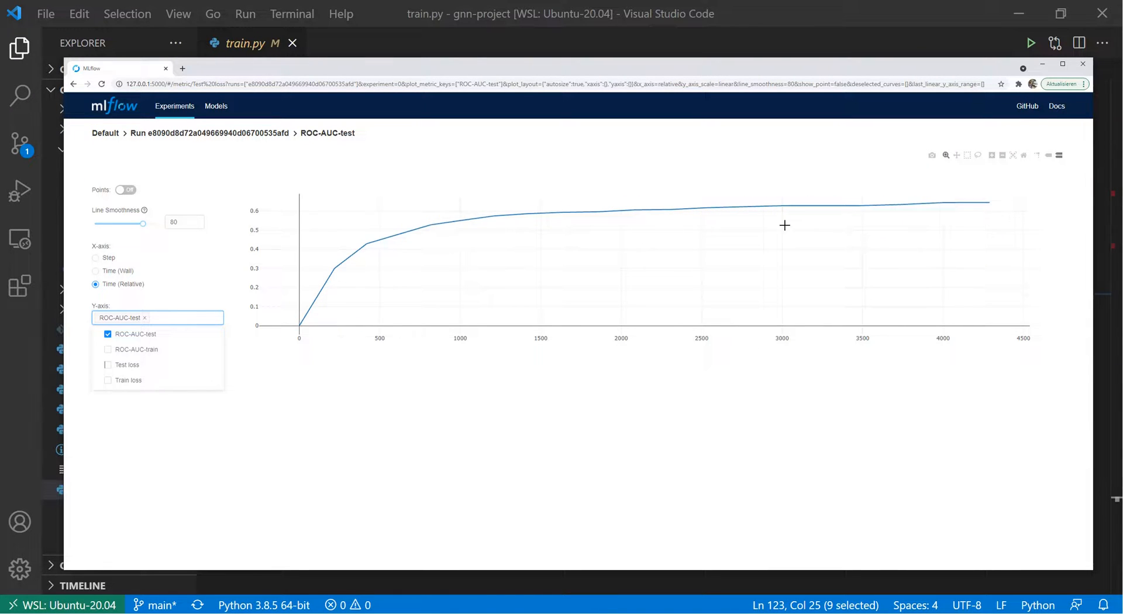
left_click(202, 150)
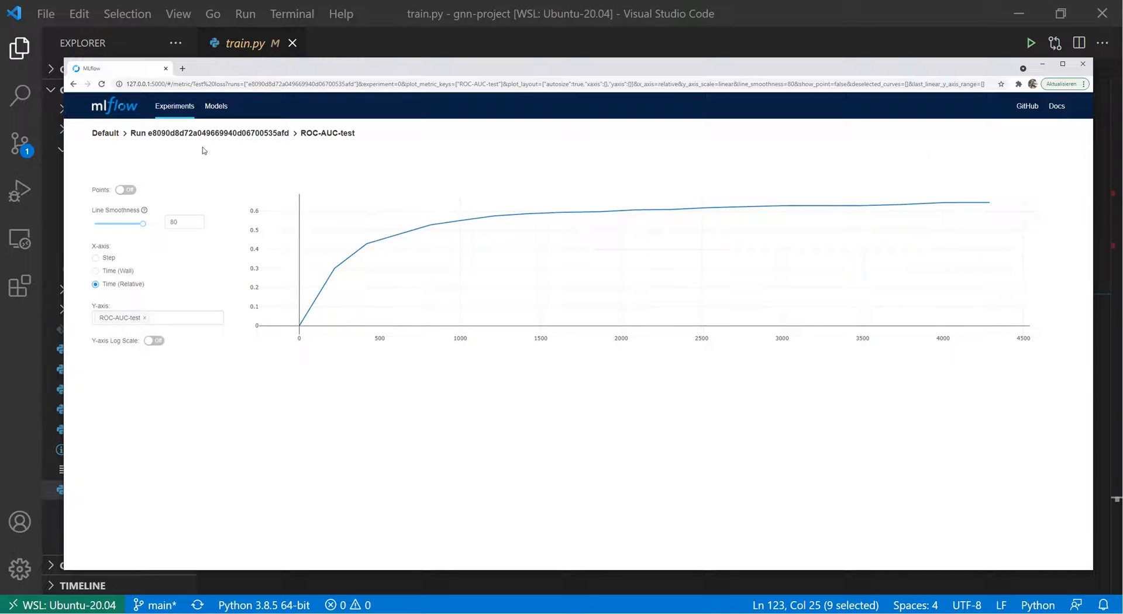
Return to the run page, then bring train.py's training loop cell back on screen.
left_click(73, 84)
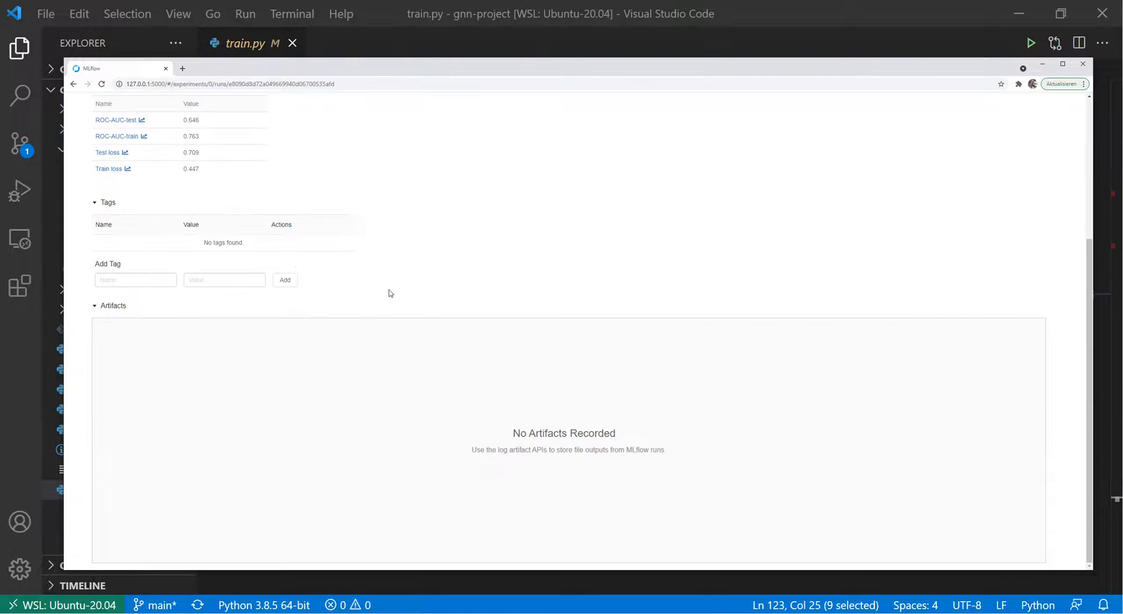
scroll("up", 3)
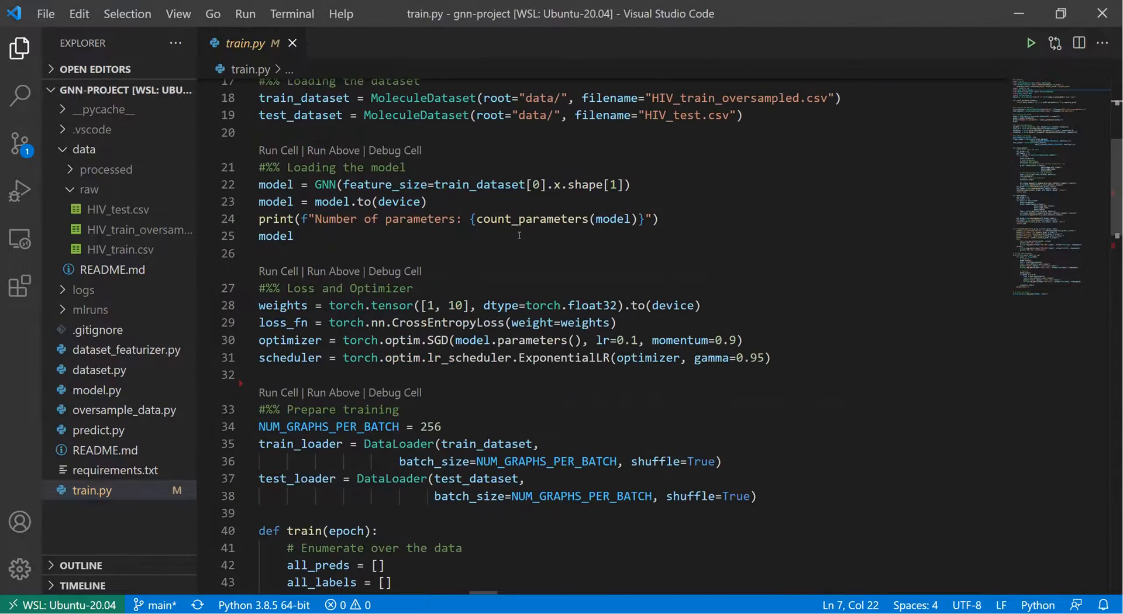
scroll("down", 3)
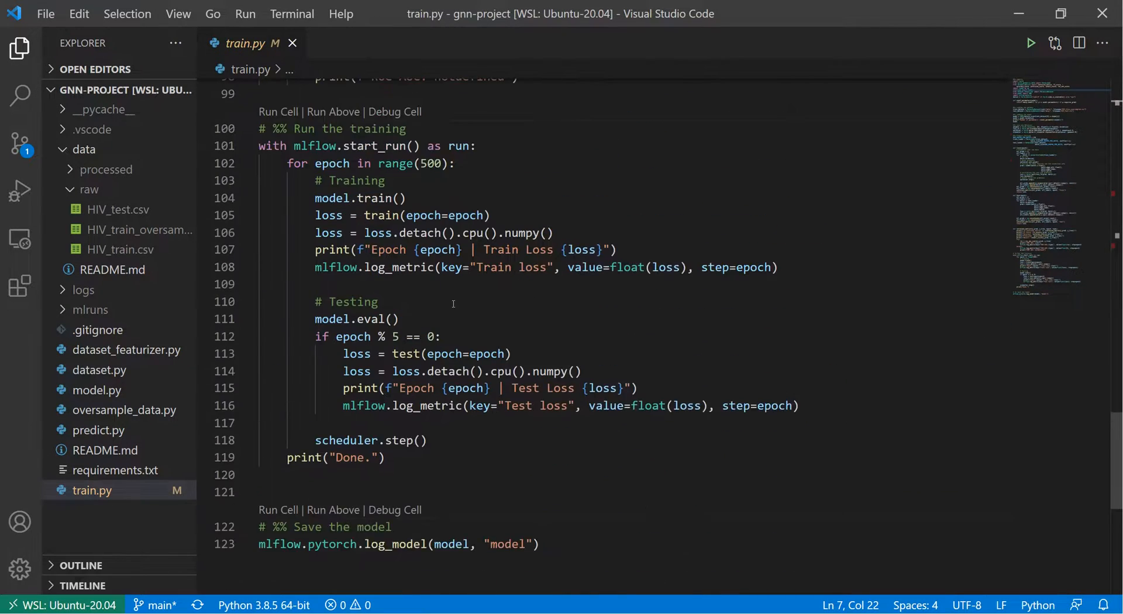
Run all train.py cells interactively and watch the training loop begin at 0/157 batches.
left_click(278, 111)
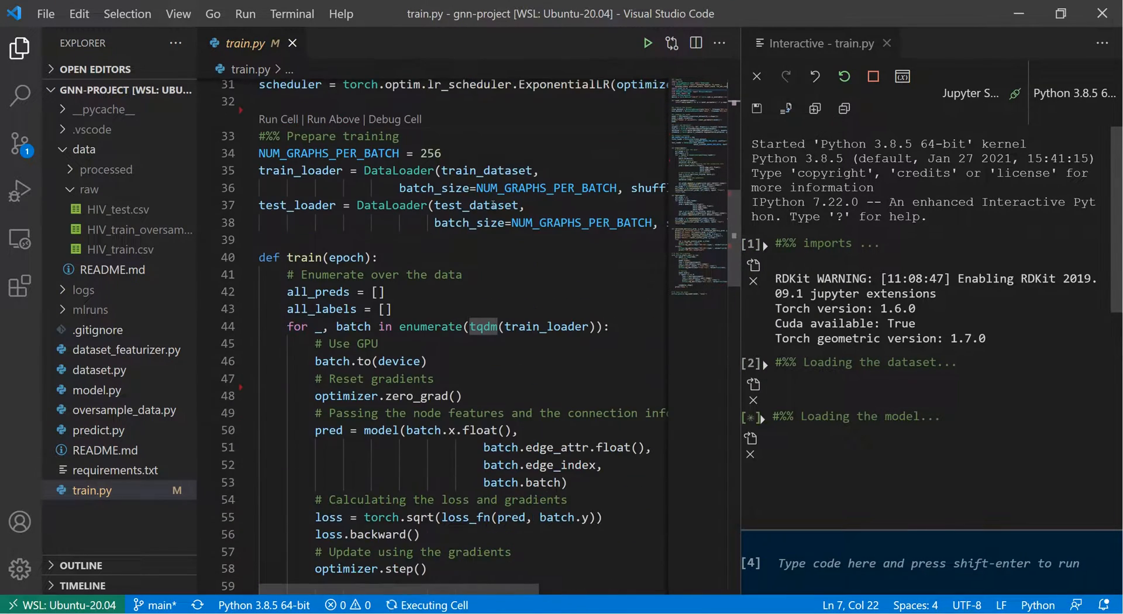
scroll("down", 3)
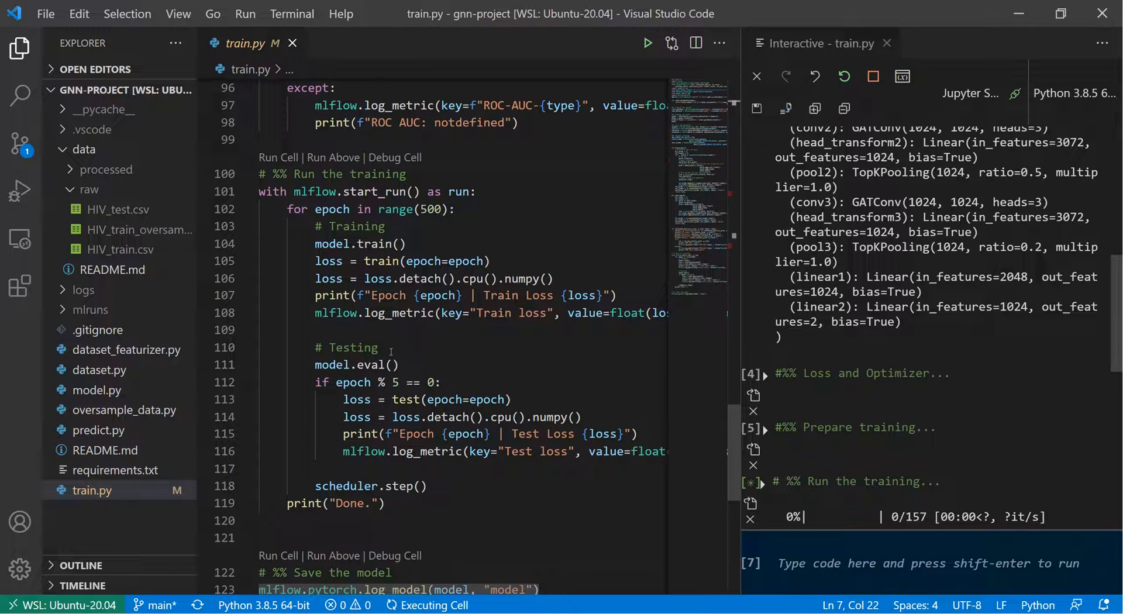
mouse_move(489, 327)
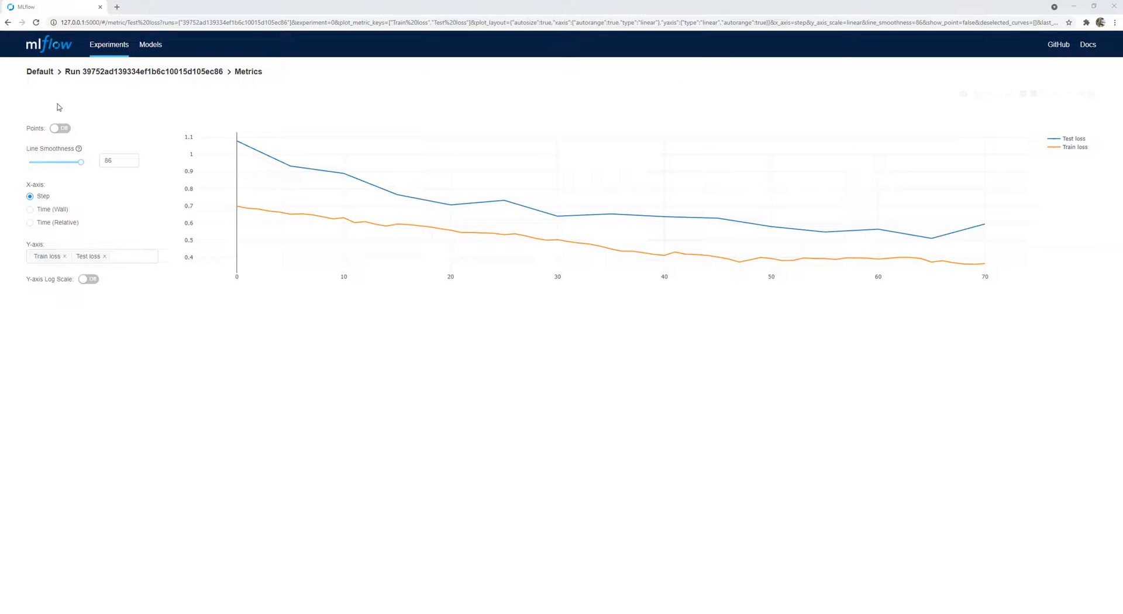
mouse_move(660, 299)
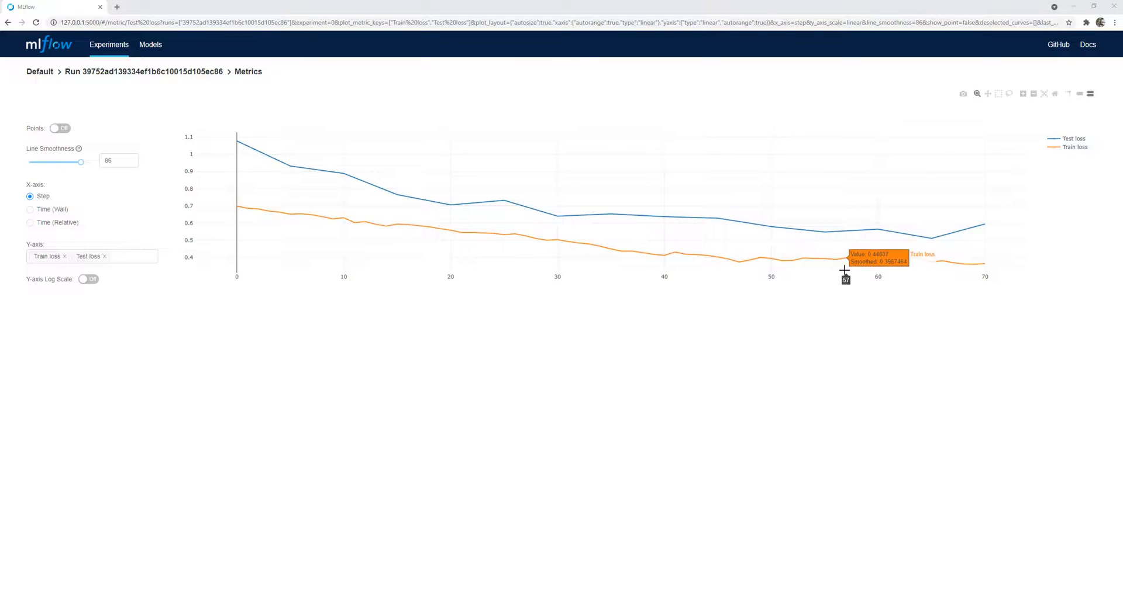
mouse_move(995, 276)
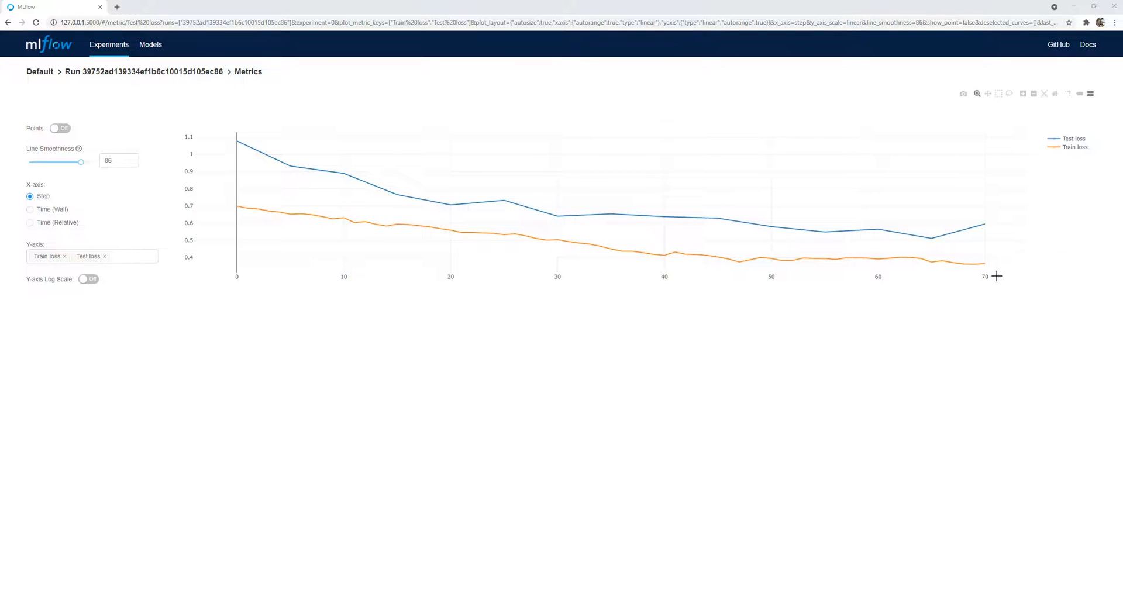
mouse_move(321, 224)
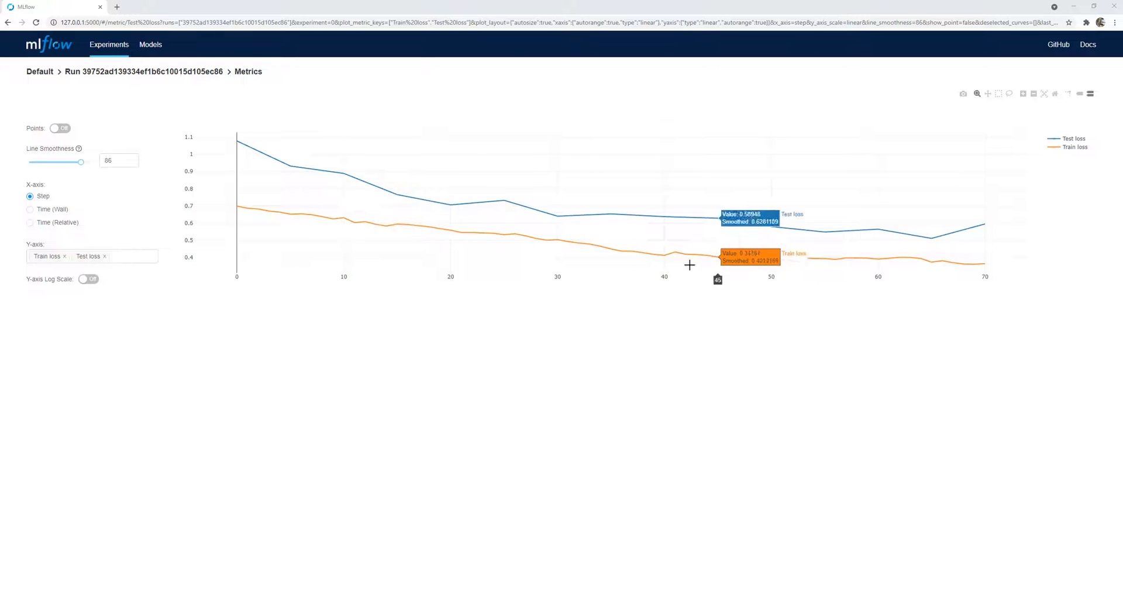
mouse_move(595, 225)
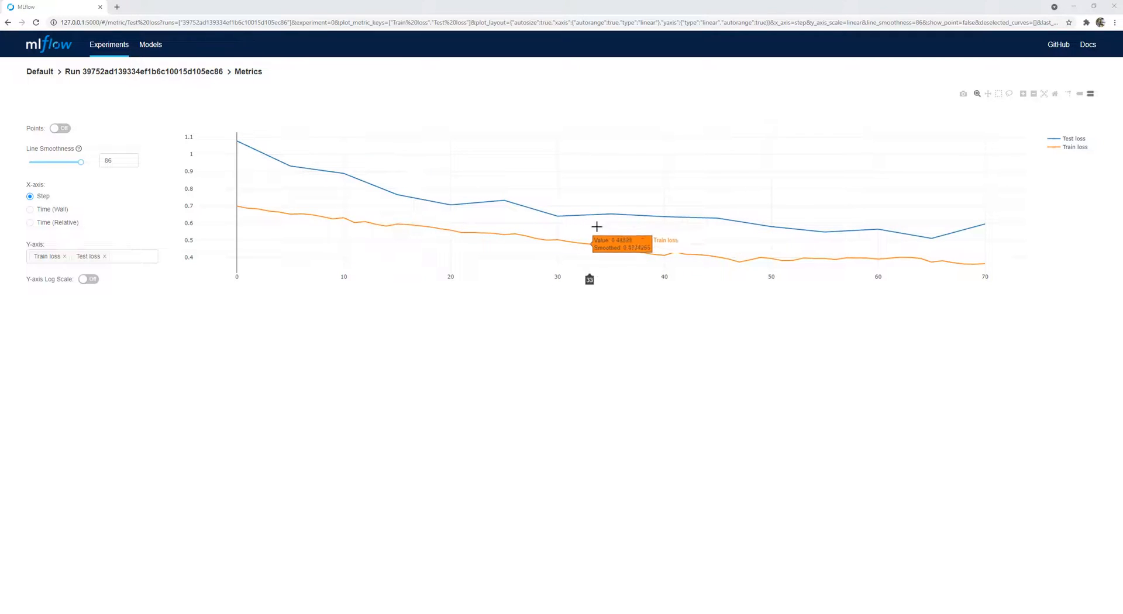
mouse_move(940, 302)
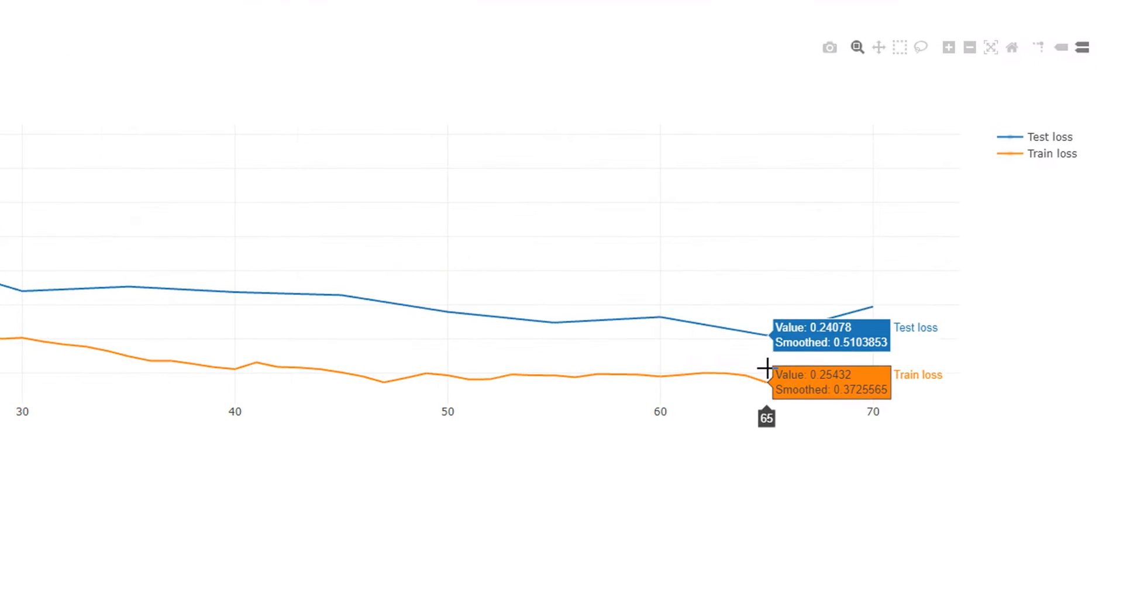
mouse_move(888, 360)
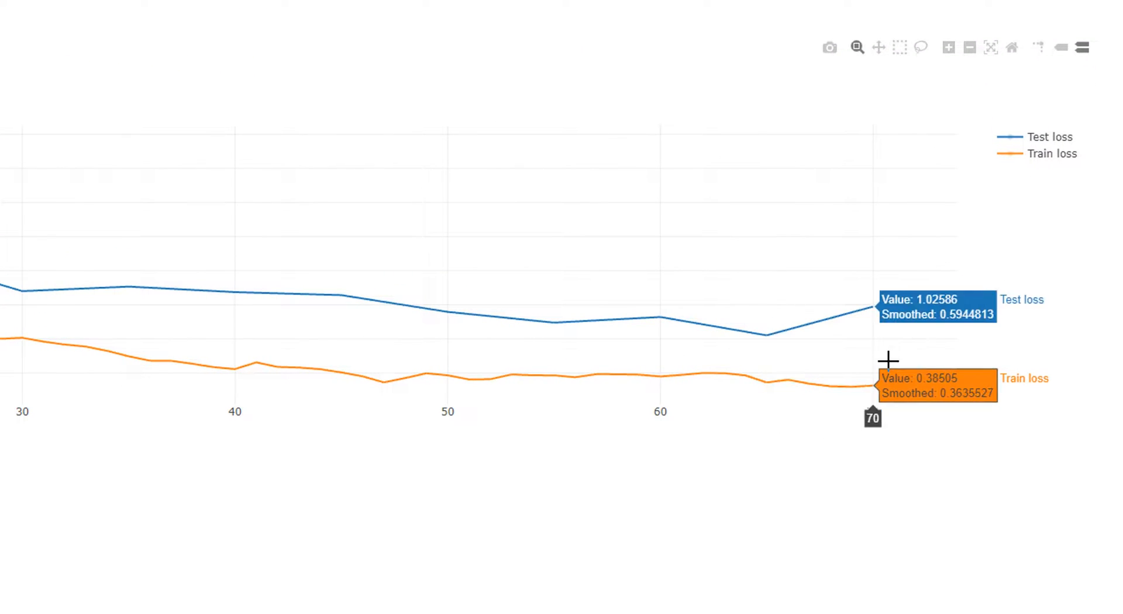
mouse_move(897, 552)
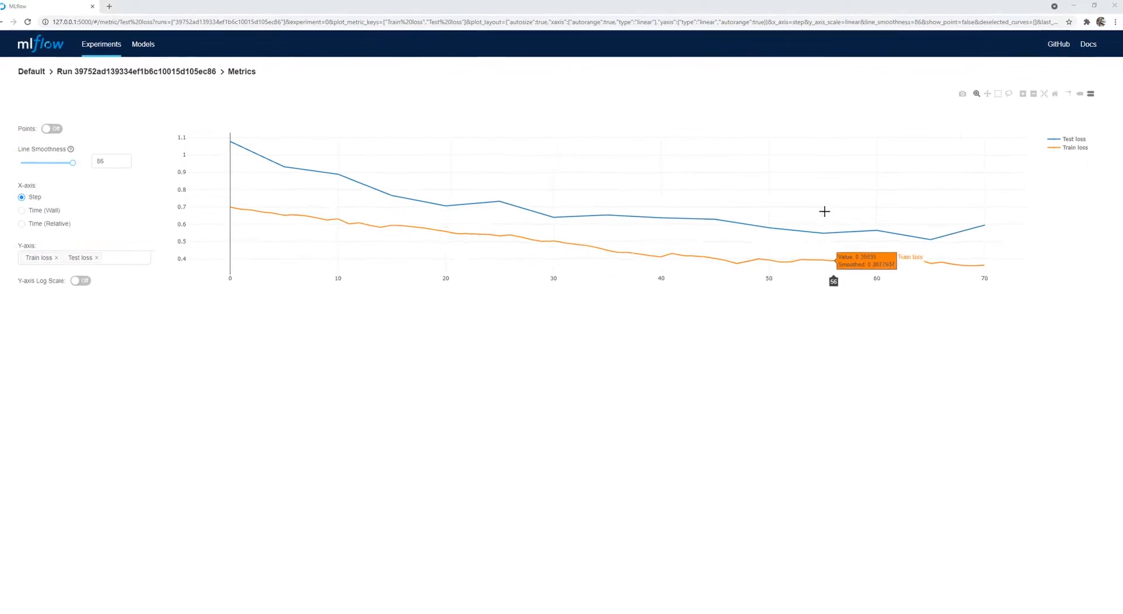
mouse_move(1015, 317)
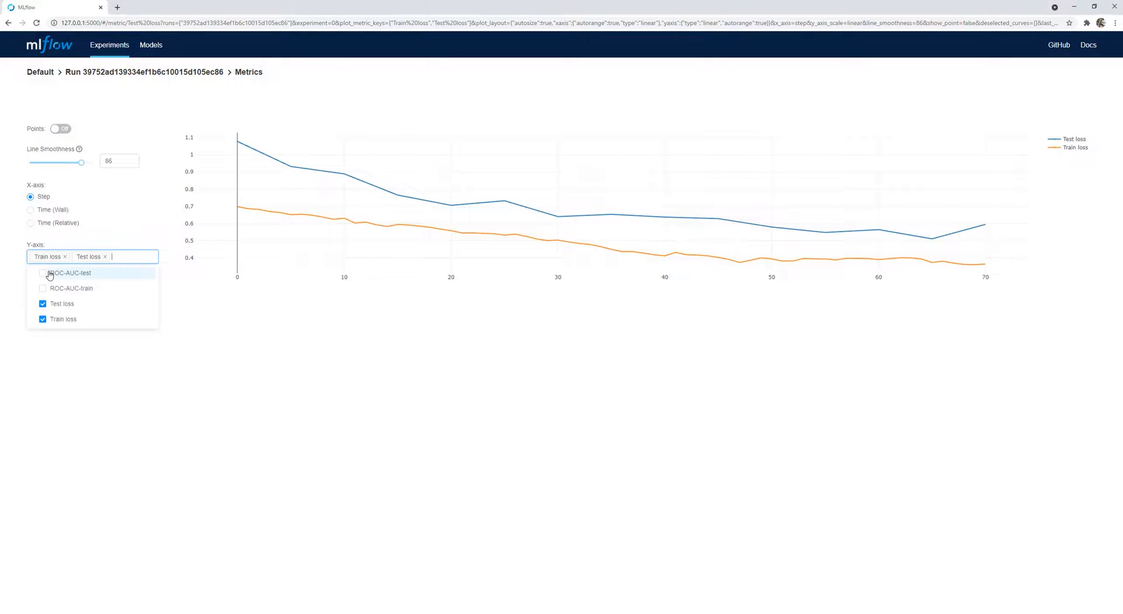
Plot ROC-AUC-test and ROC-AUC-train over 70 steps with smoothing lowered to 45.
left_click(42, 272)
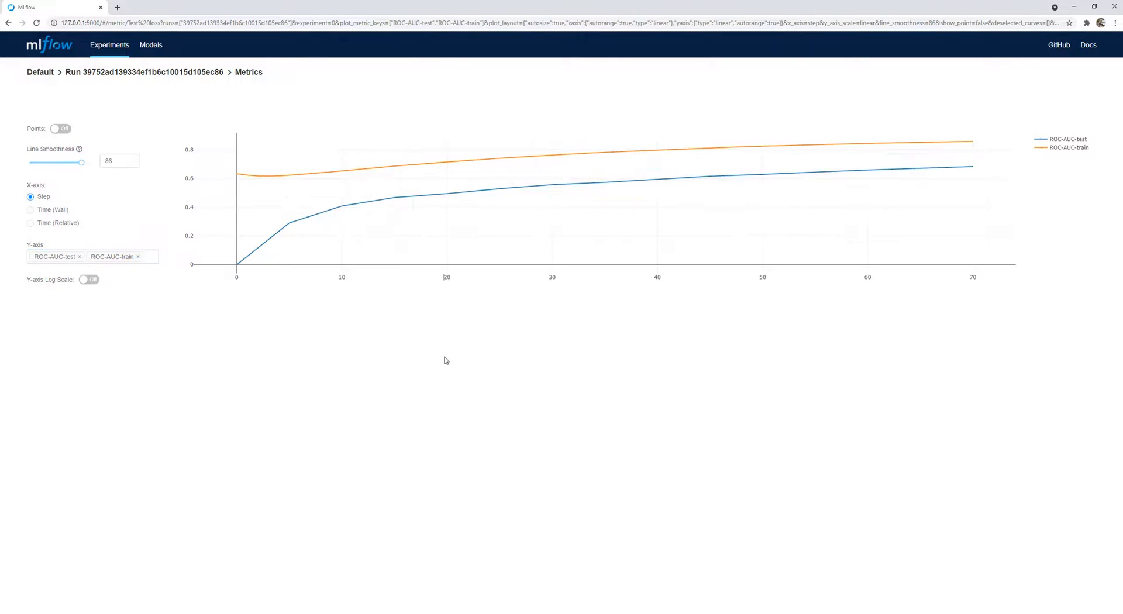
left_click_drag(81, 163, 57, 163)
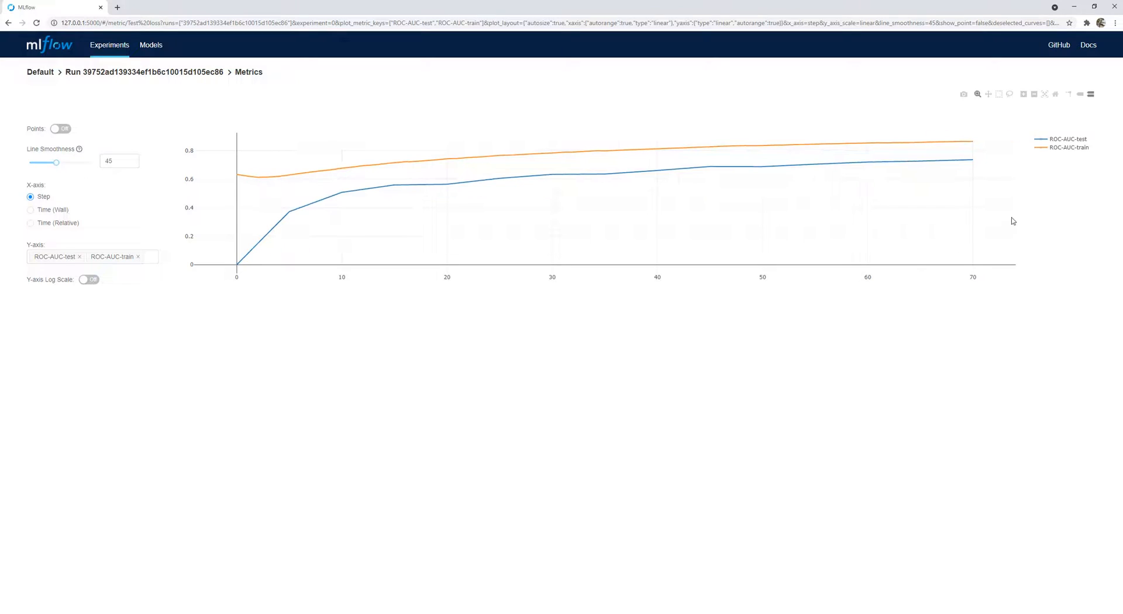
mouse_move(972, 162)
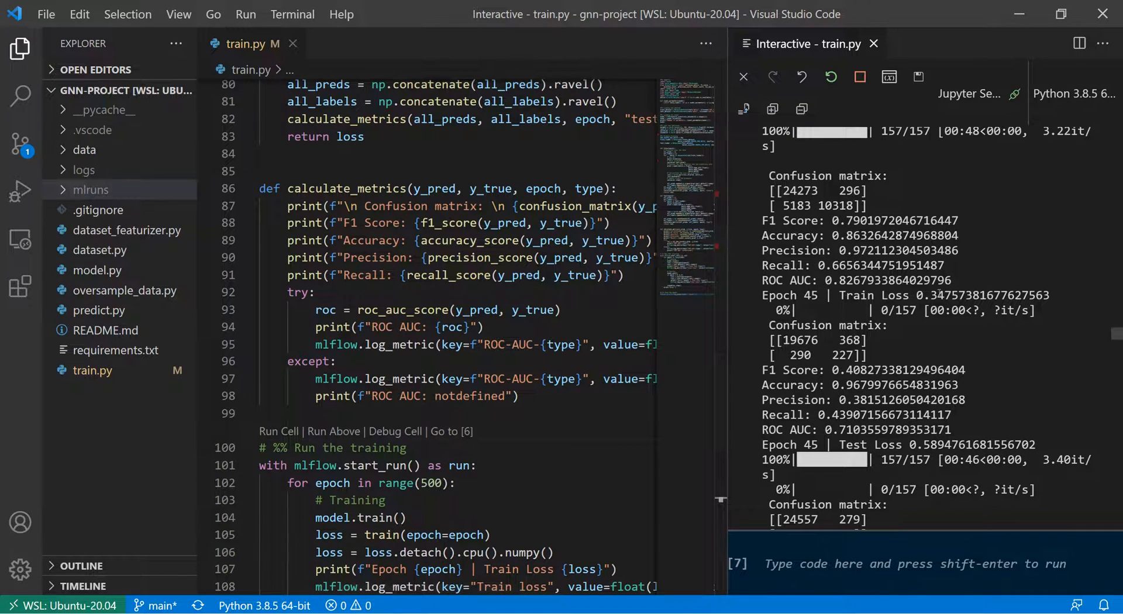
Scroll the train.py output to epoch 45: train ROC AUC 0.827, test 0.710.
scroll("down", 3)
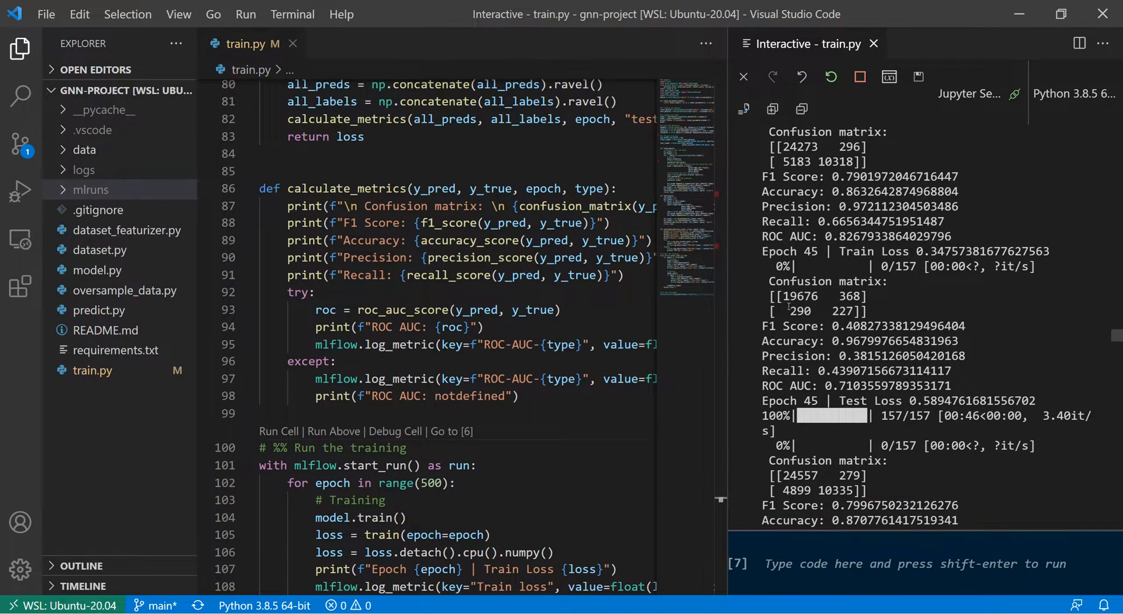
left_click_drag(770, 295, 867, 311)
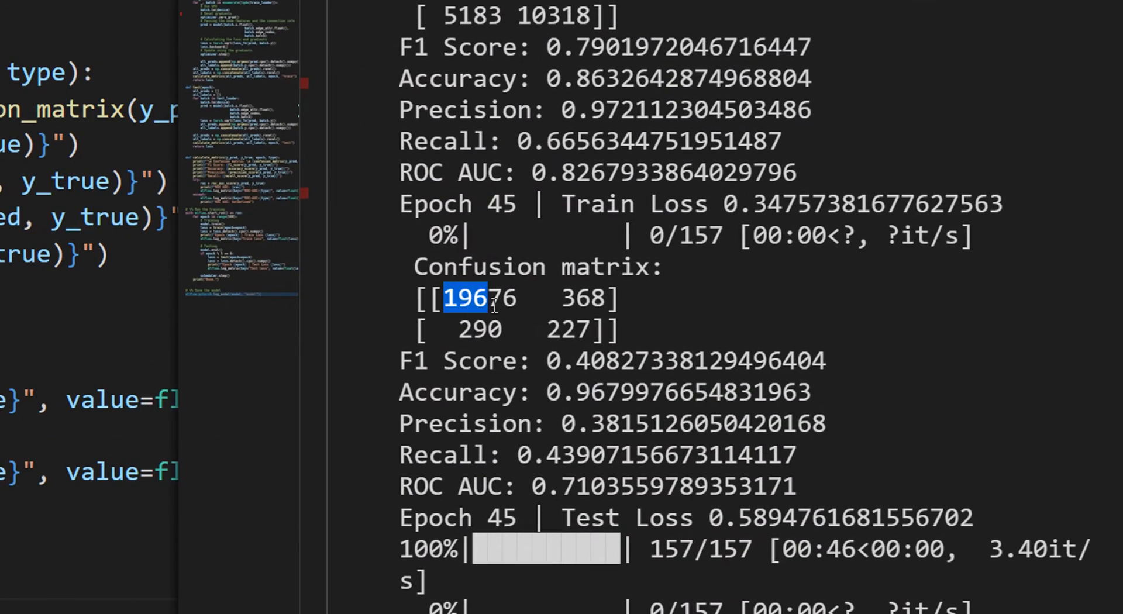
double_click(480, 298)
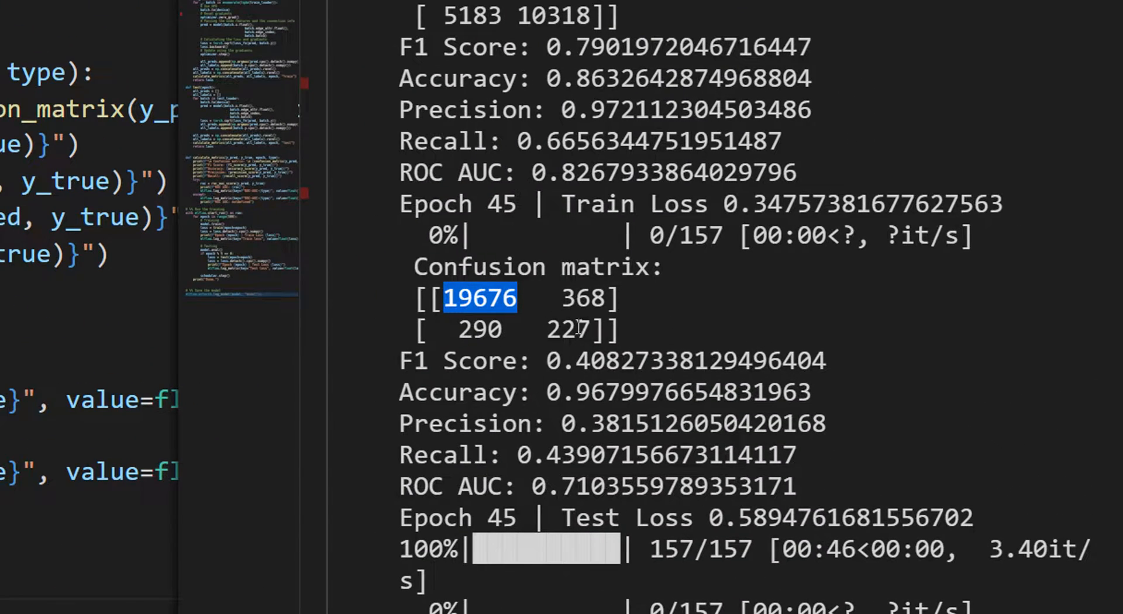
left_click(587, 328)
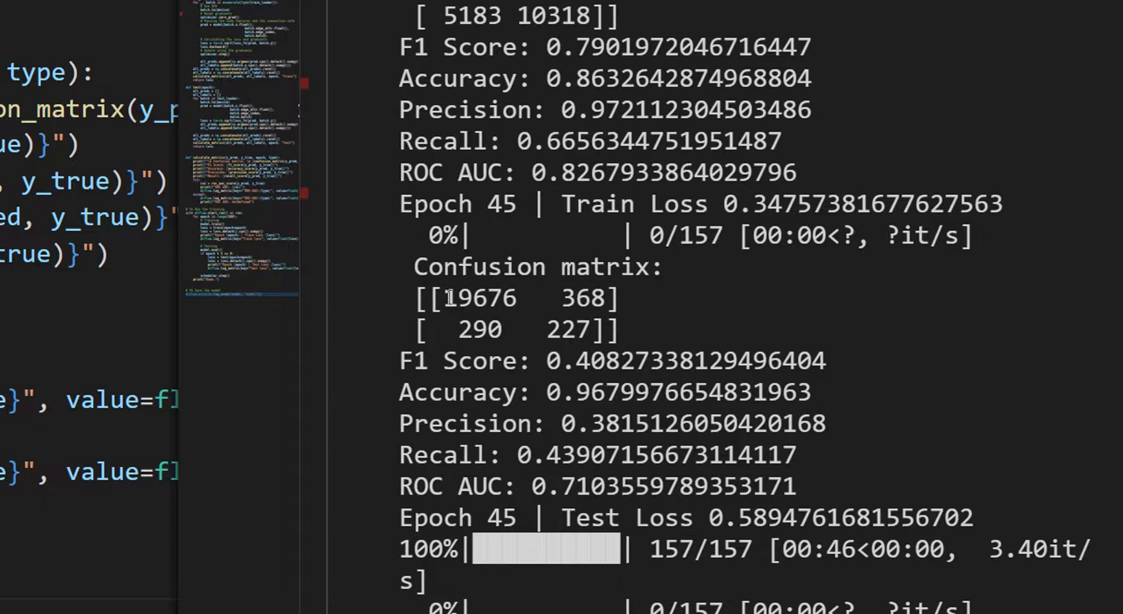
double_click(567, 330)
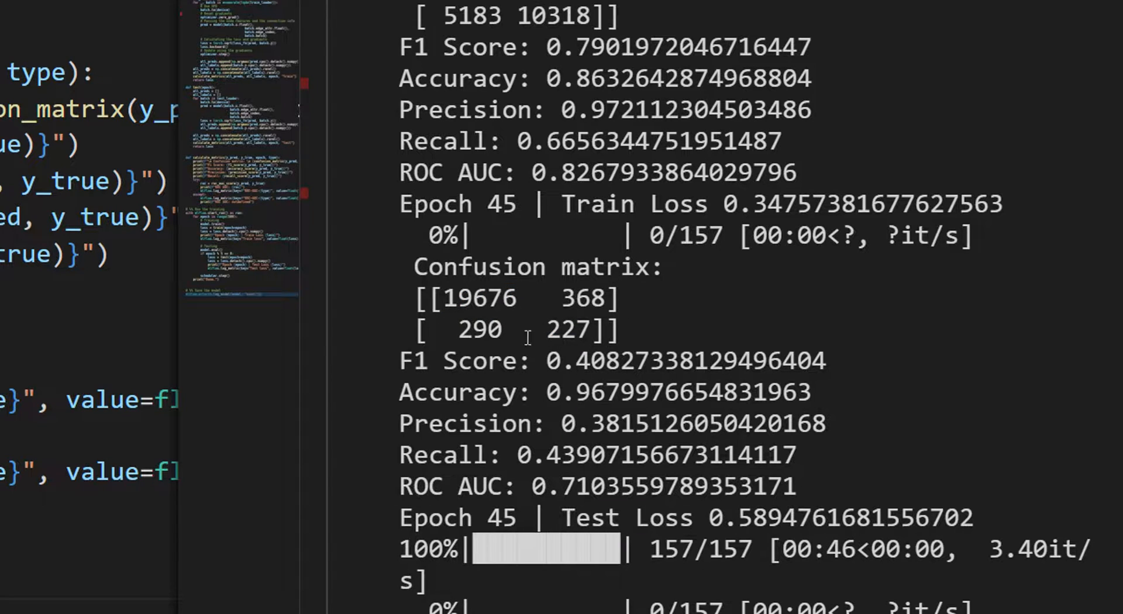
double_click(479, 328)
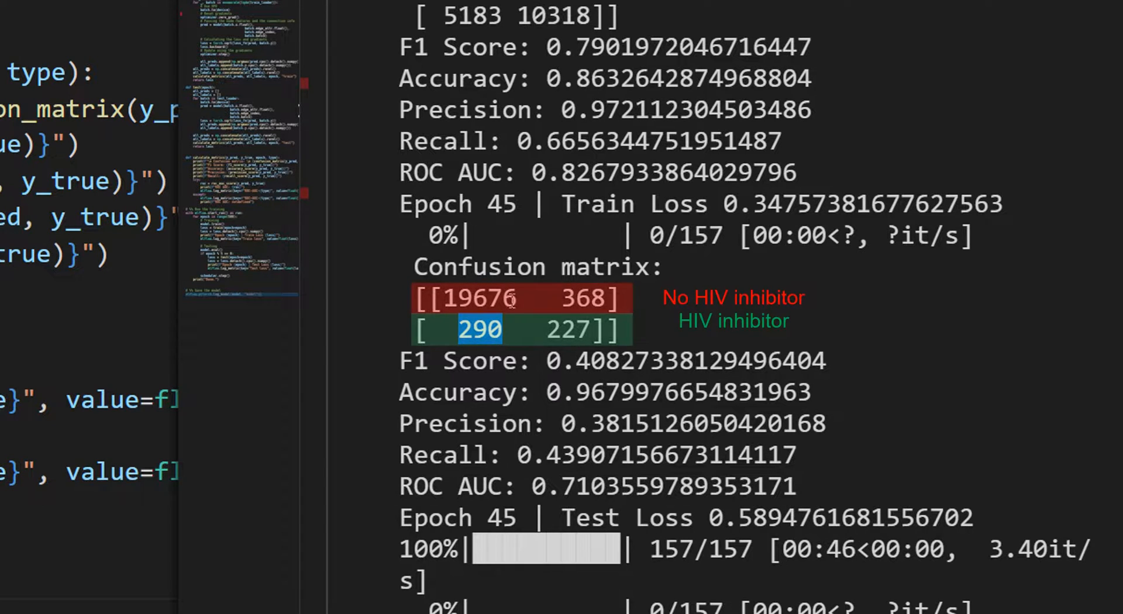
left_click(476, 341)
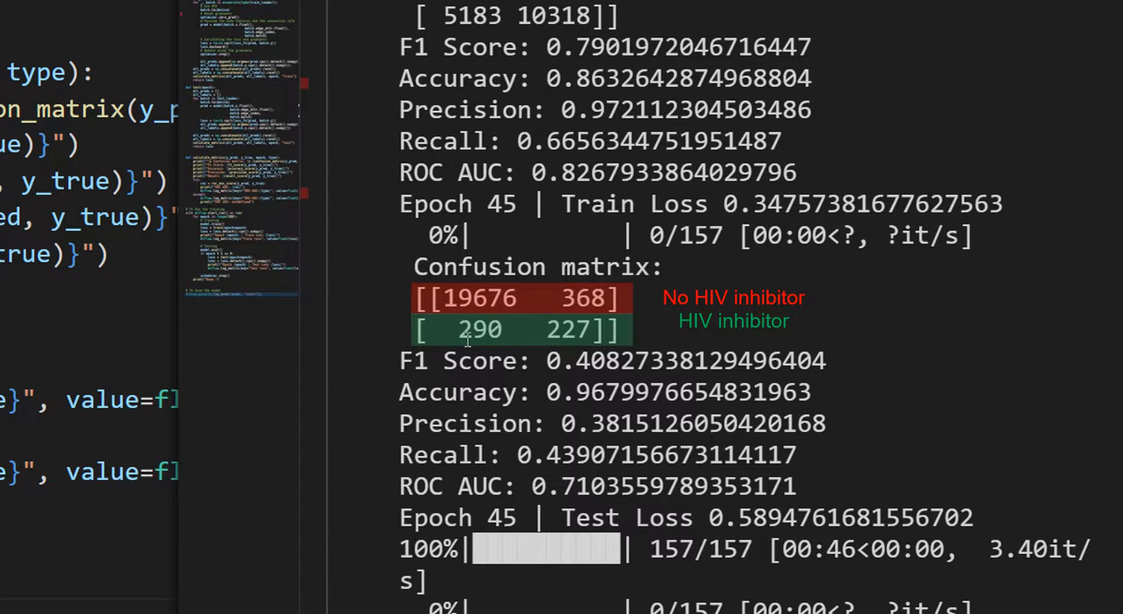
double_click(581, 298)
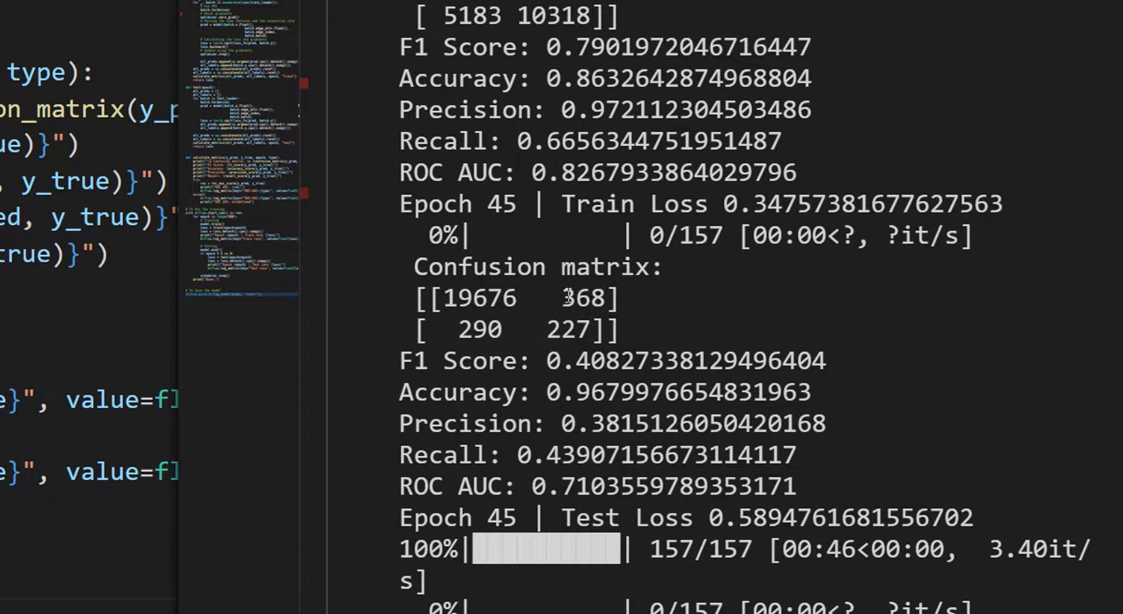
double_click(583, 298)
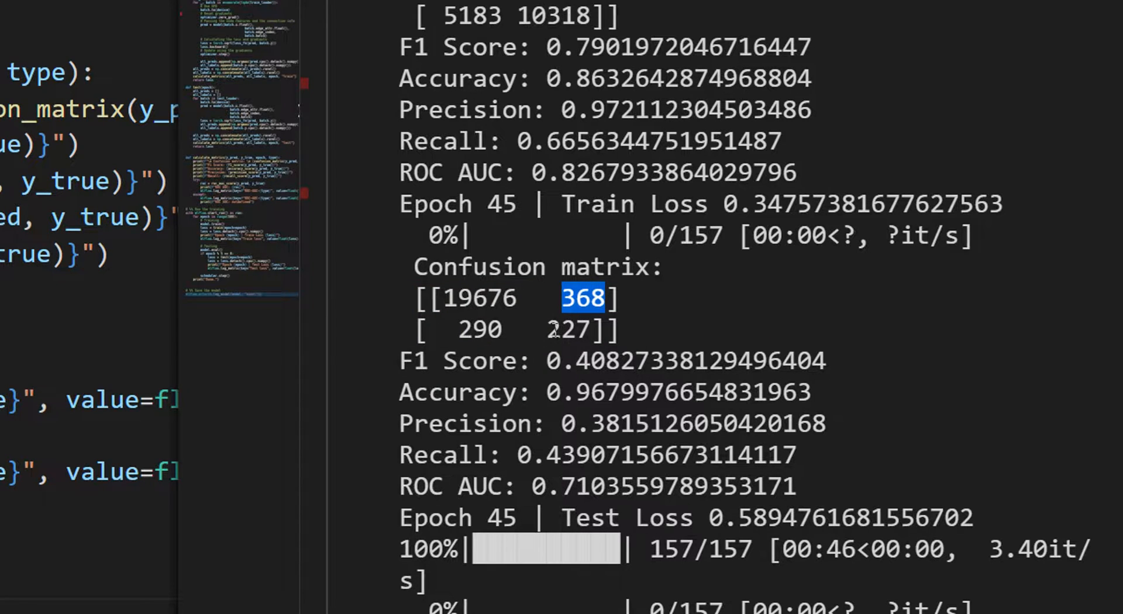
double_click(566, 328)
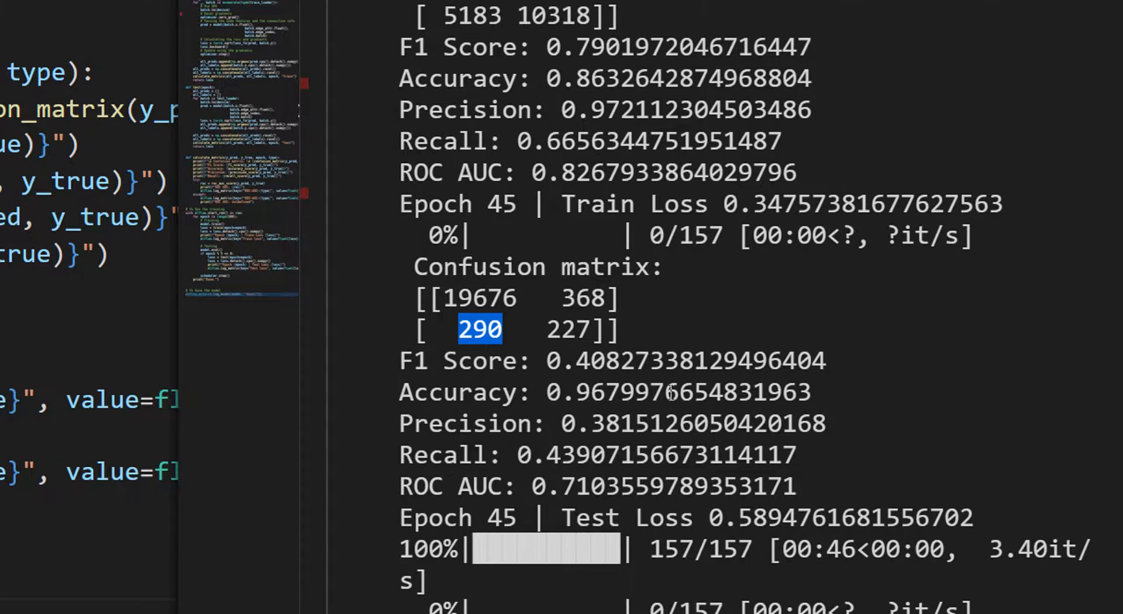
mouse_move(688, 442)
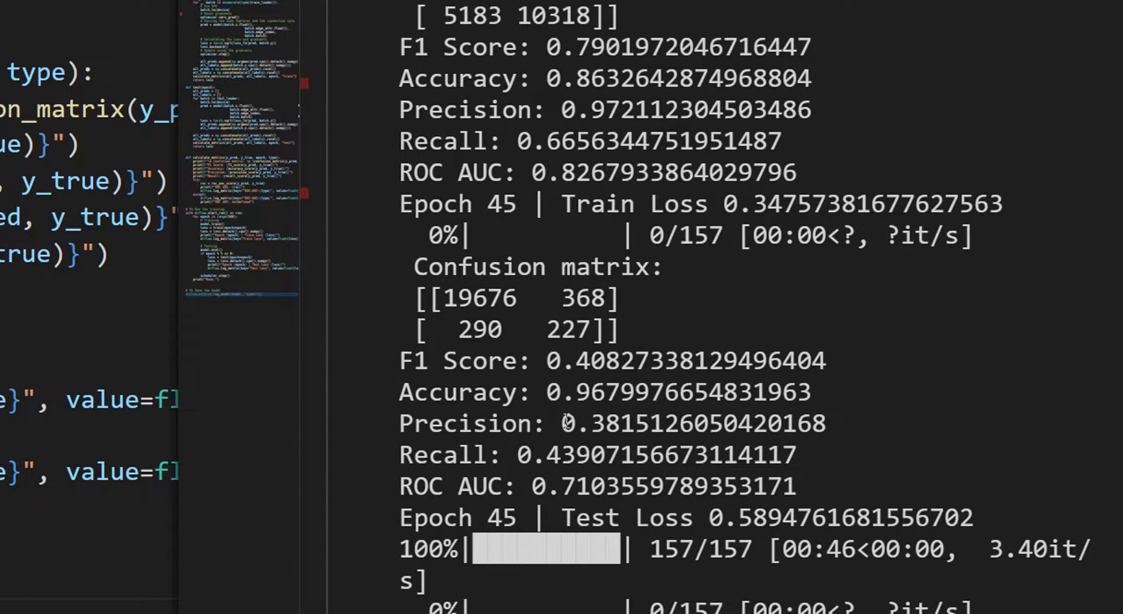
double_click(587, 423)
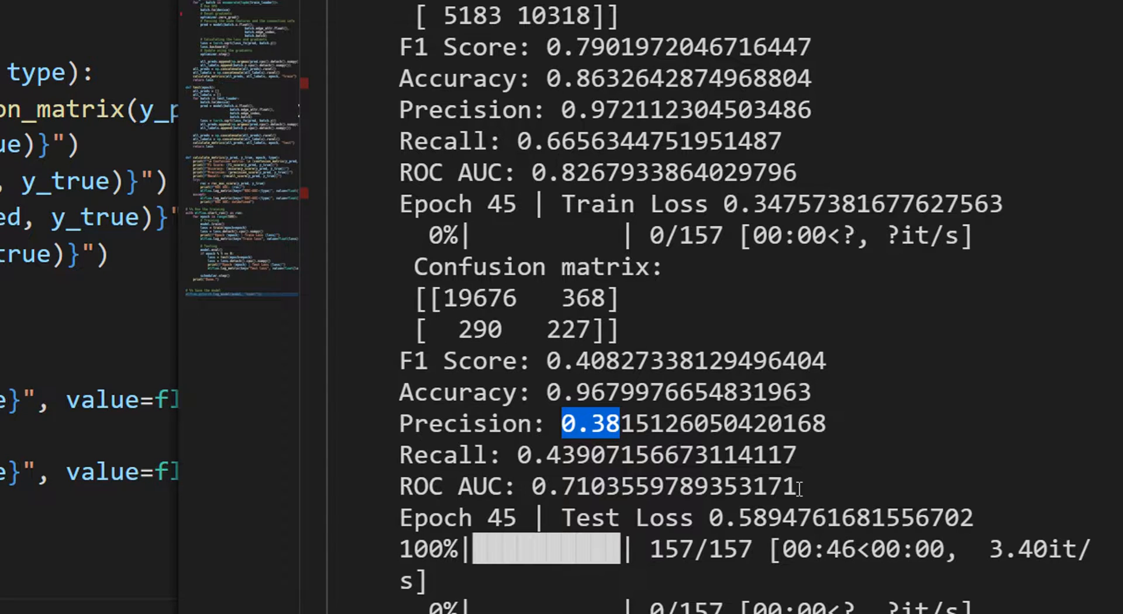
mouse_move(688, 375)
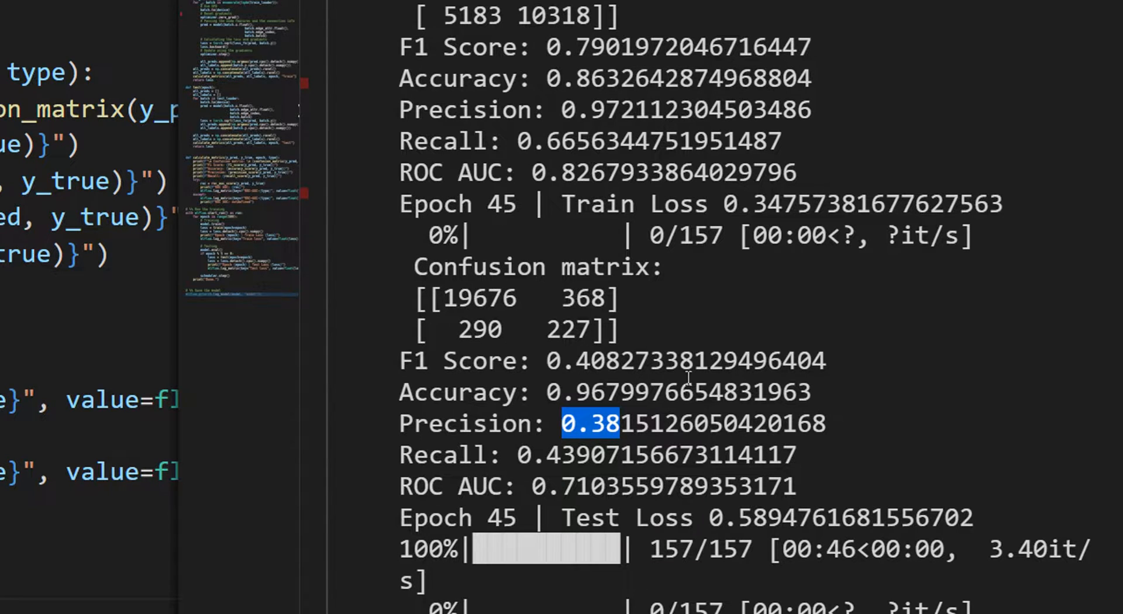